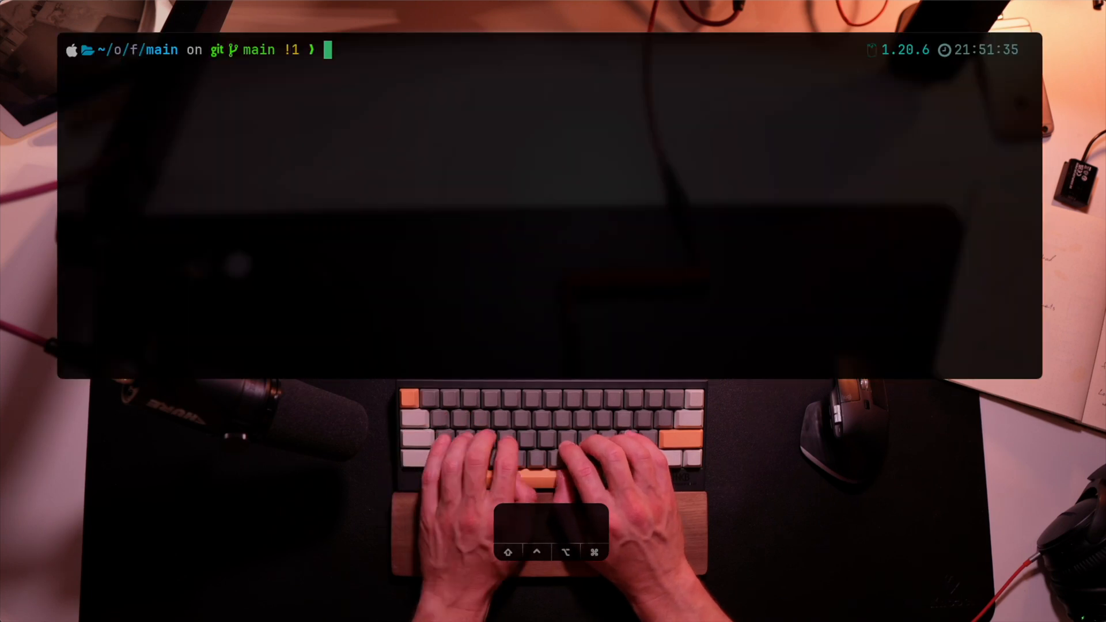
In the sqlite3 shell on fat.db, list all rows of the workouts table.
type("sqlite3 fat.db")
type("select")
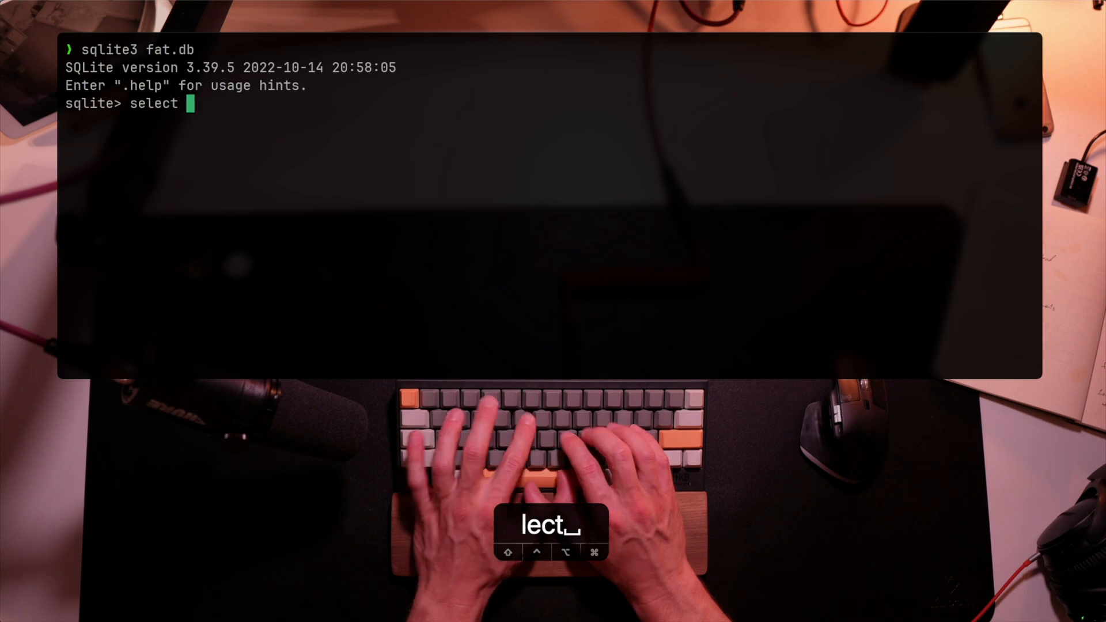
type("* from workouts")
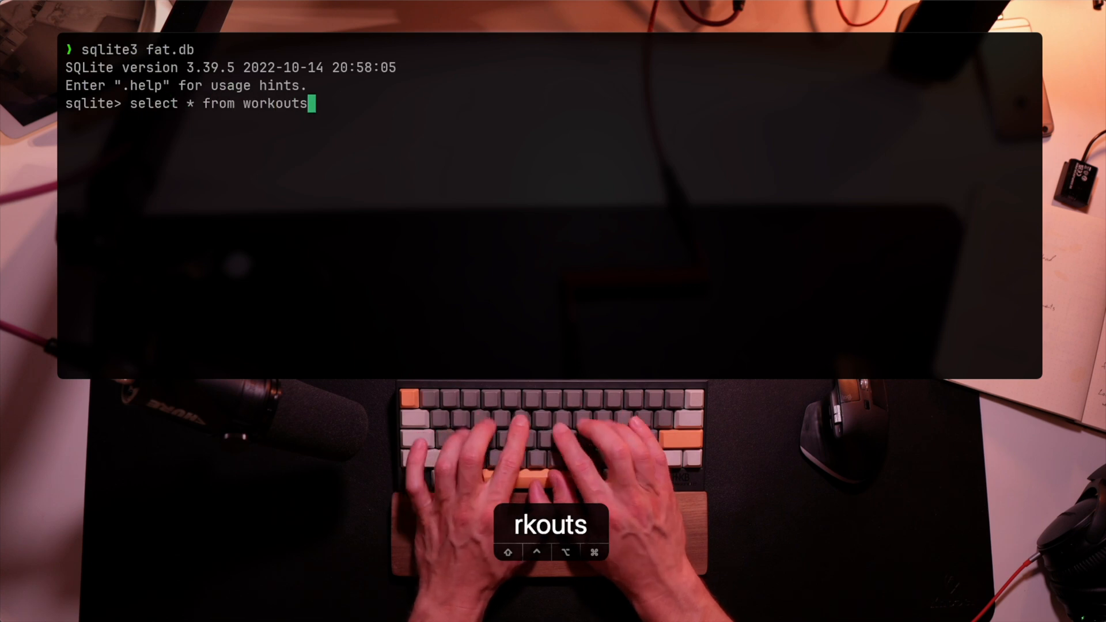
key("Return")
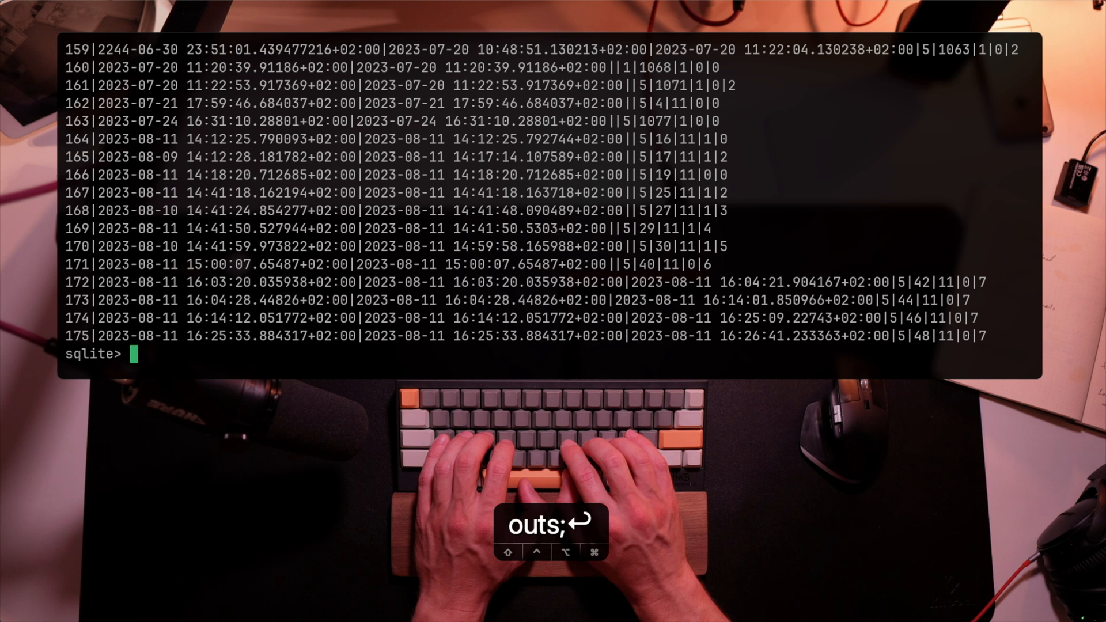
Query user_groups where user = 1, rerun it, then clear the terminal.
type("select *")
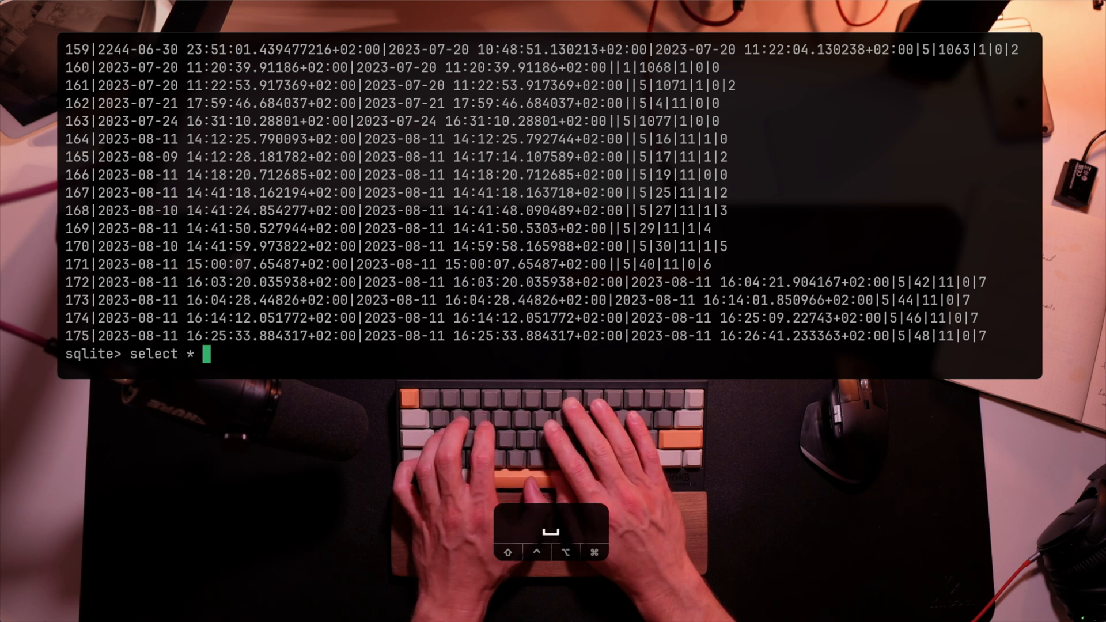
type("from user_g")
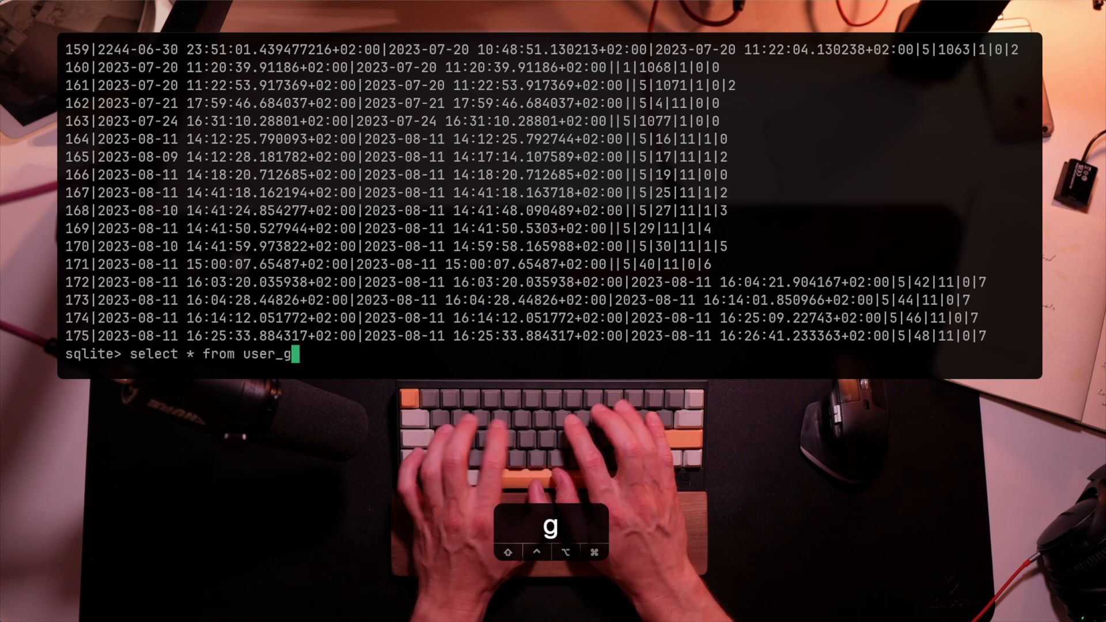
type("roups where user")
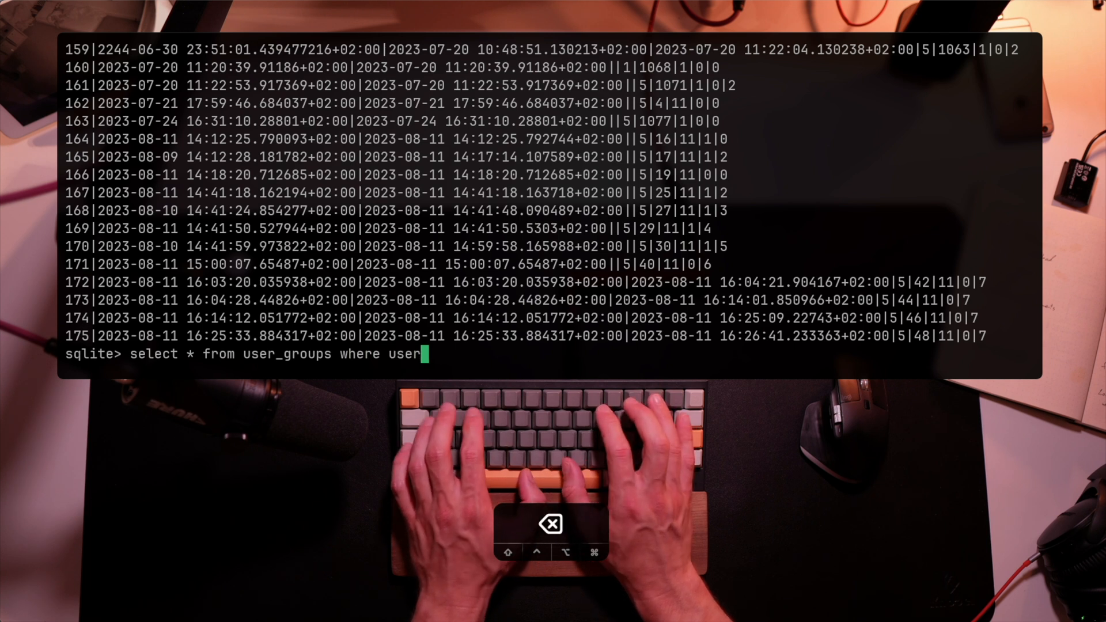
type("=1;")
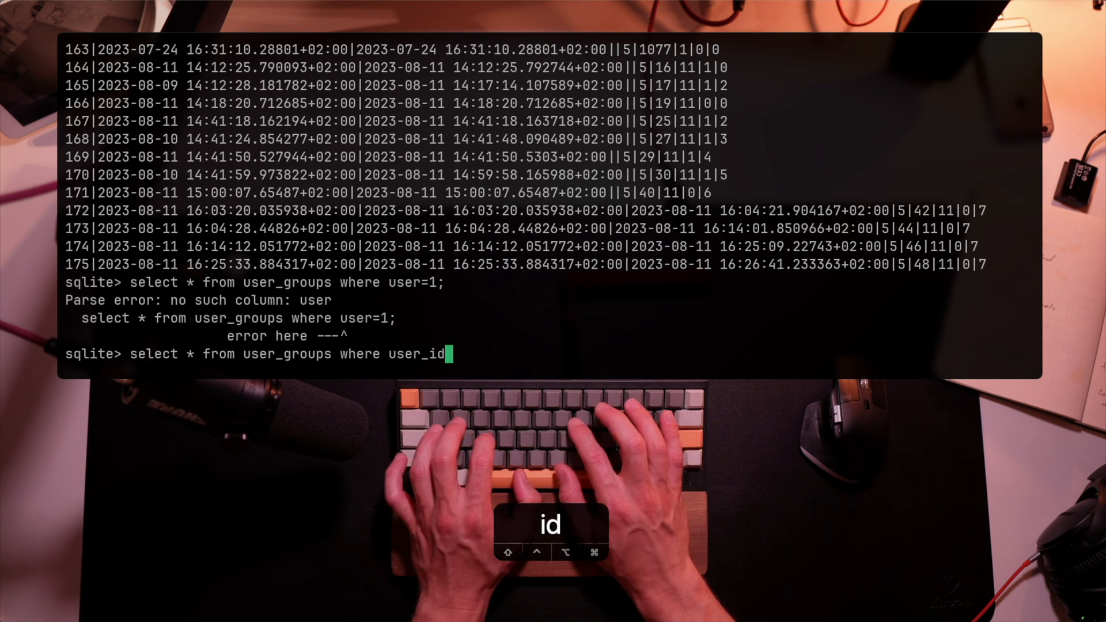
type("=1;")
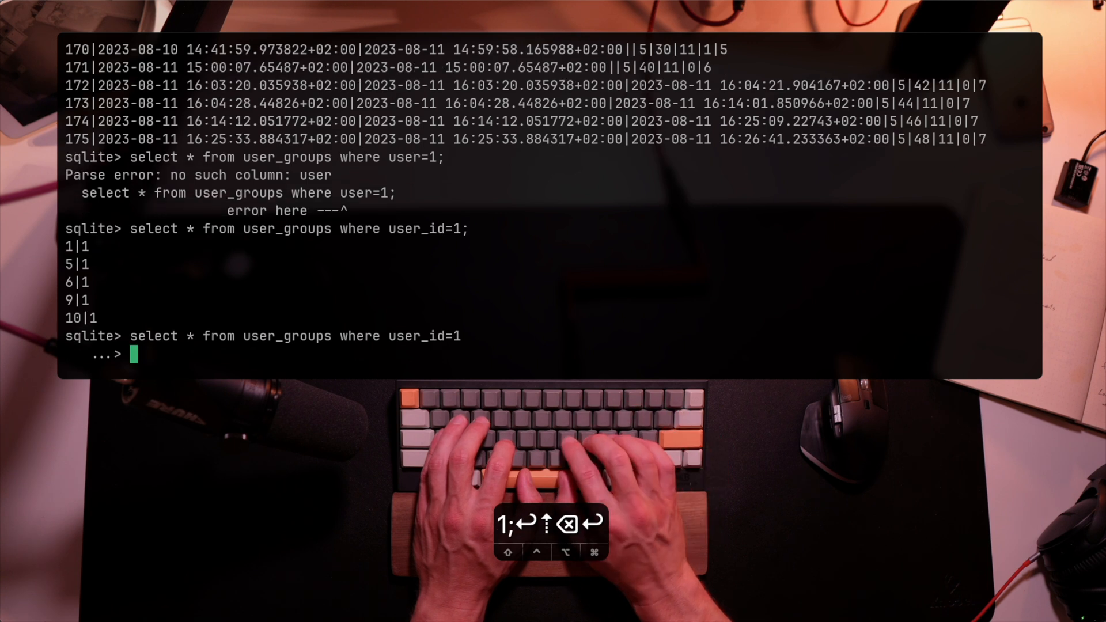
key("enter")
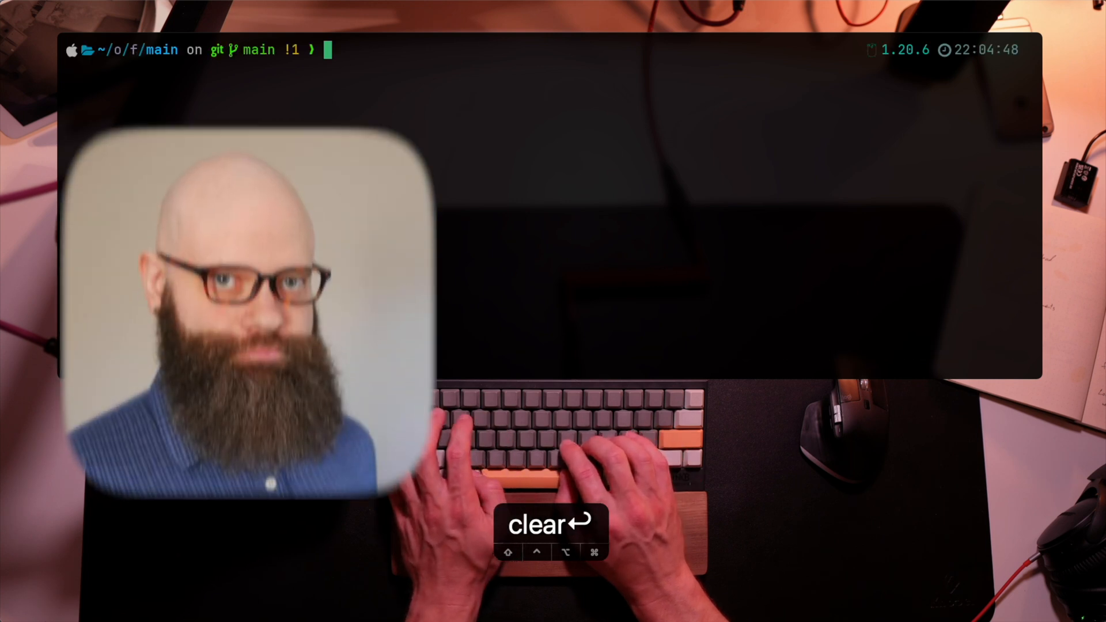
key("Return")
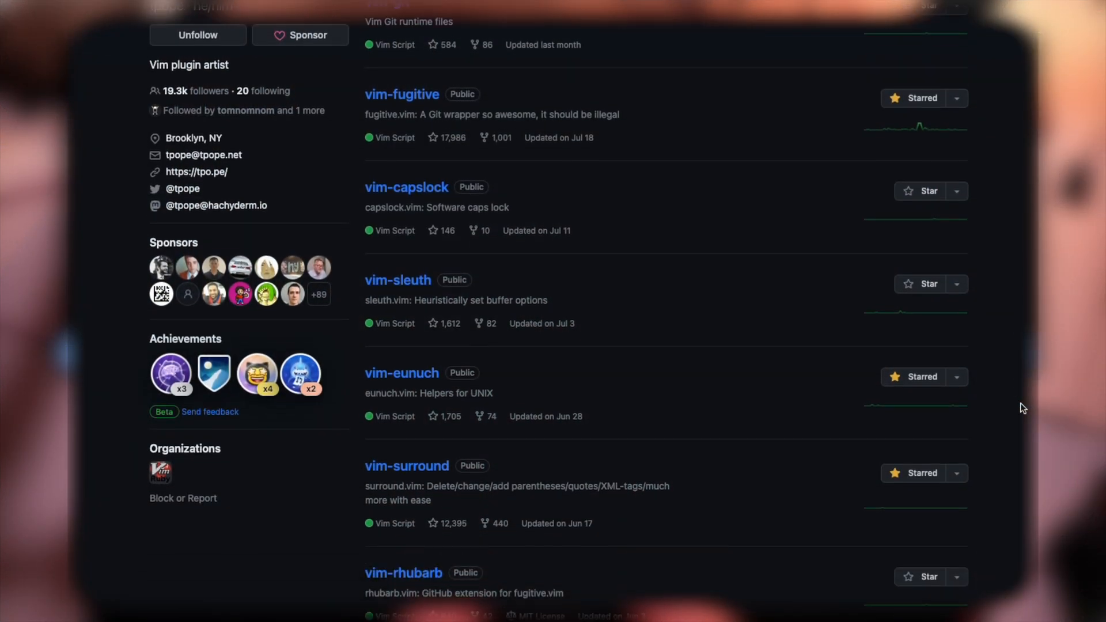
Scroll the vim-dadbod README down to the supported database backends list.
scroll("down", 3)
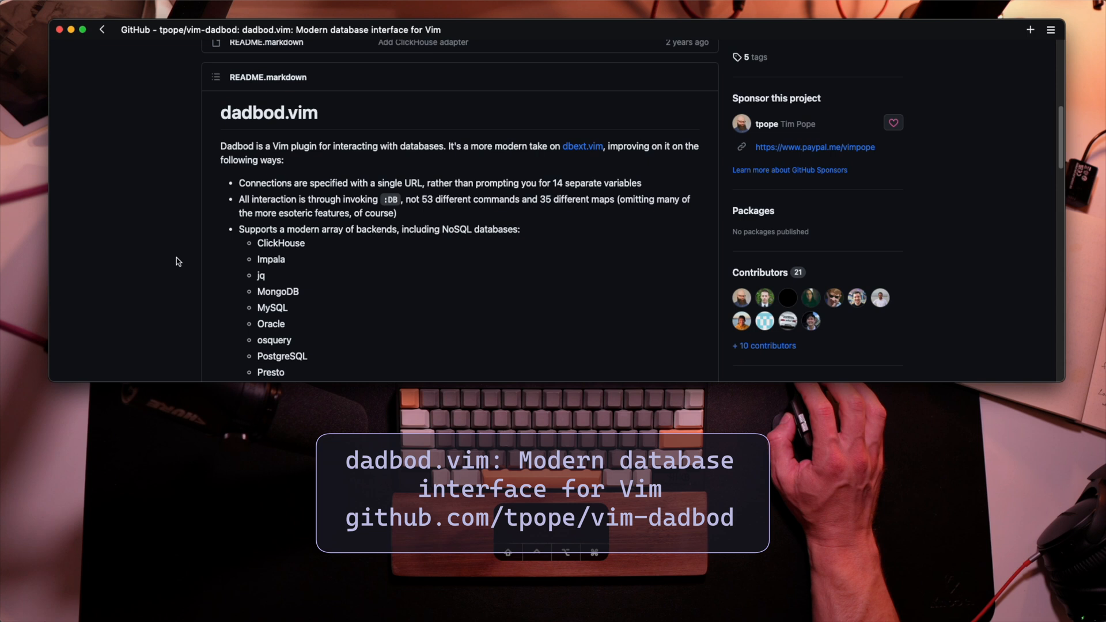
scroll("down", 3)
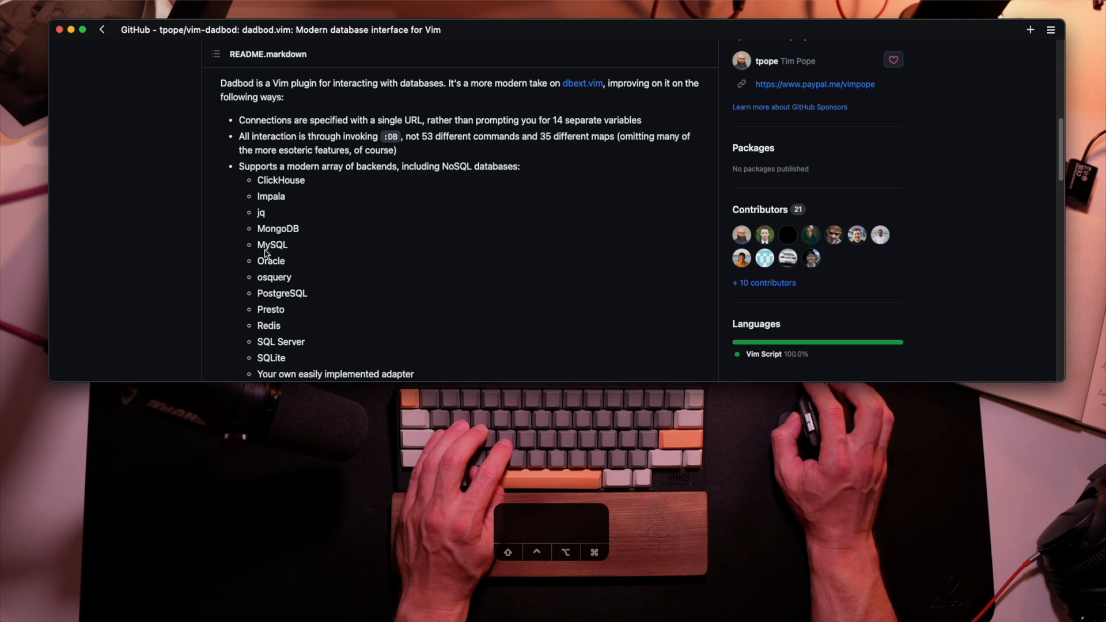
scroll("down", 3)
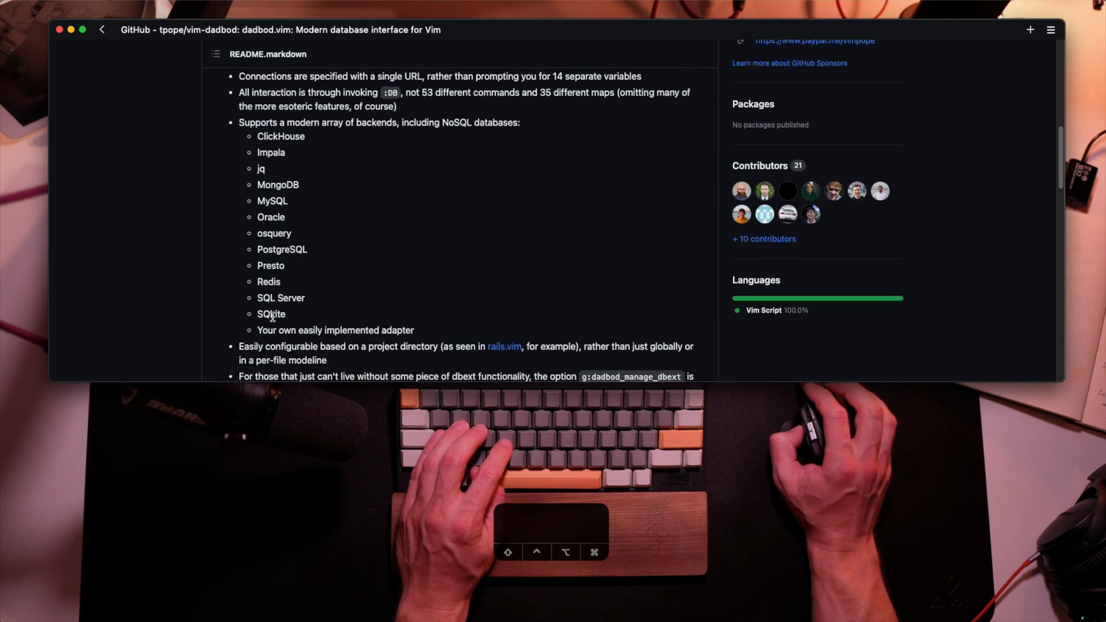
scroll("down", 3)
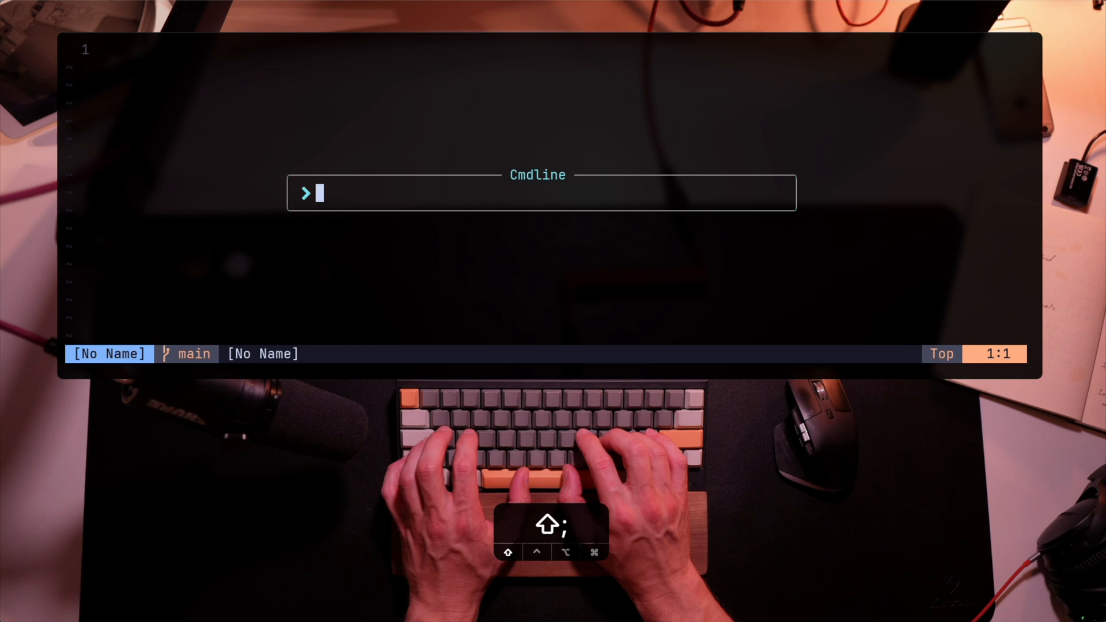
Run :DB ./fat.db select * from workouts to list every workout.
type("dad")
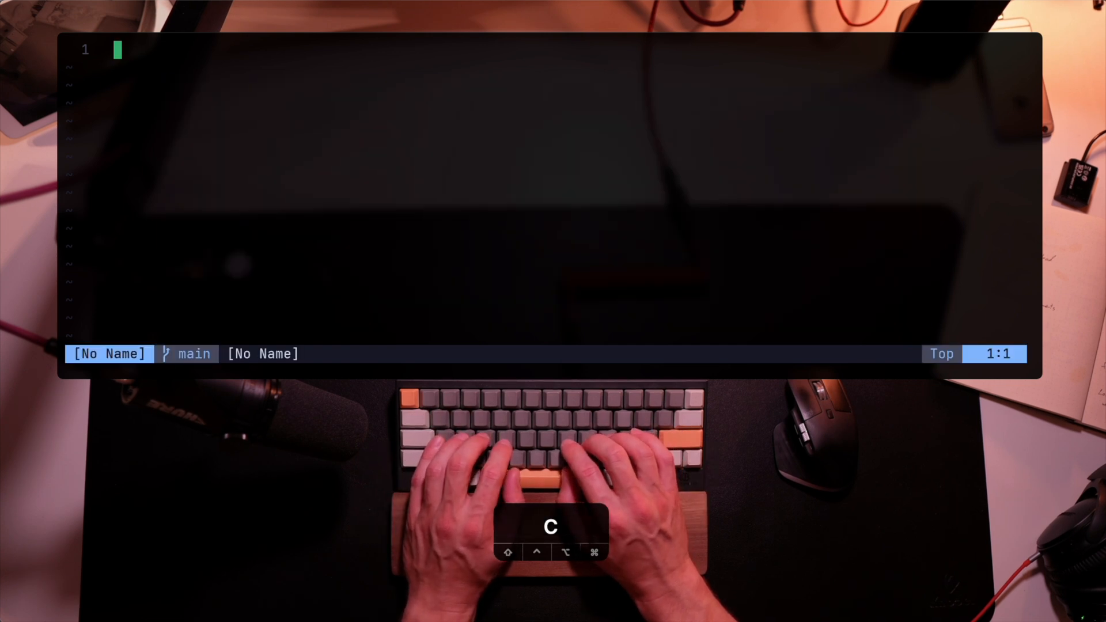
type("DB")
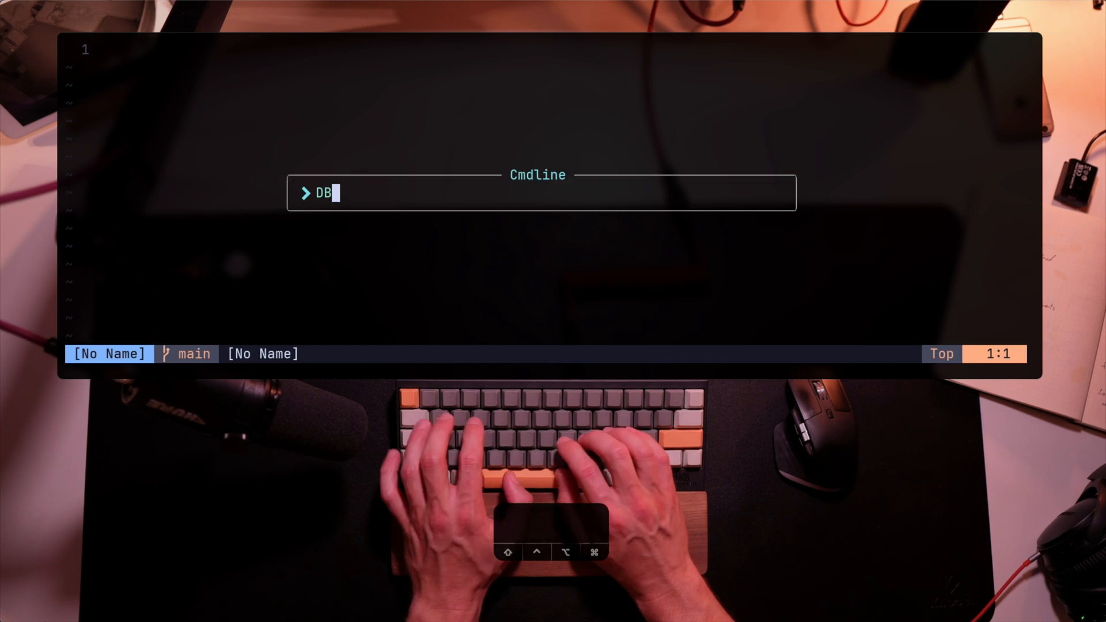
key("space")
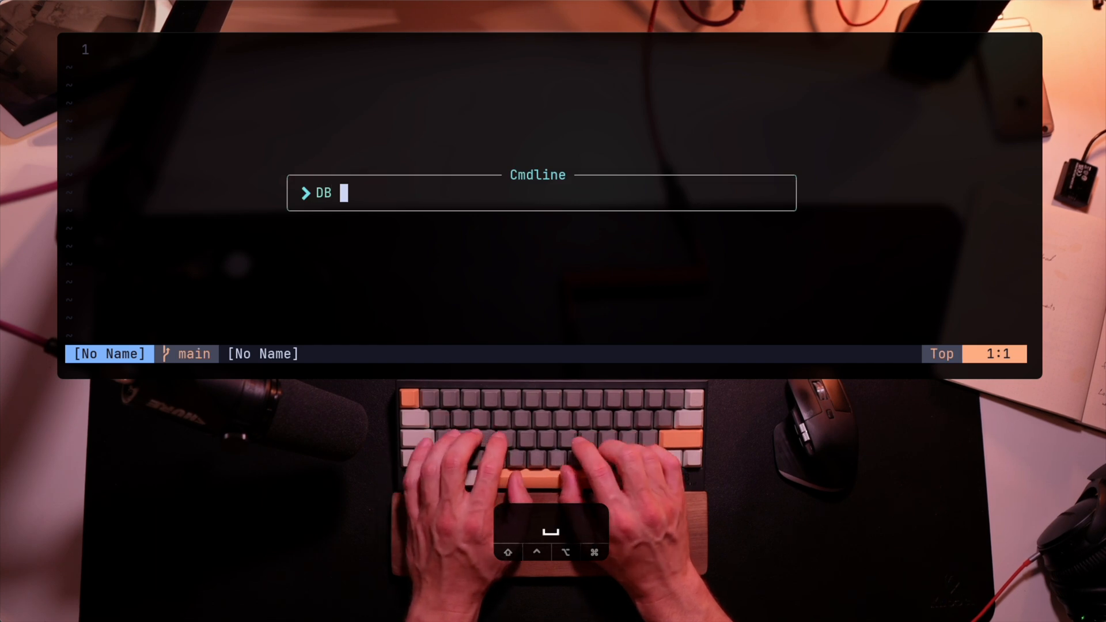
type("./fat.")
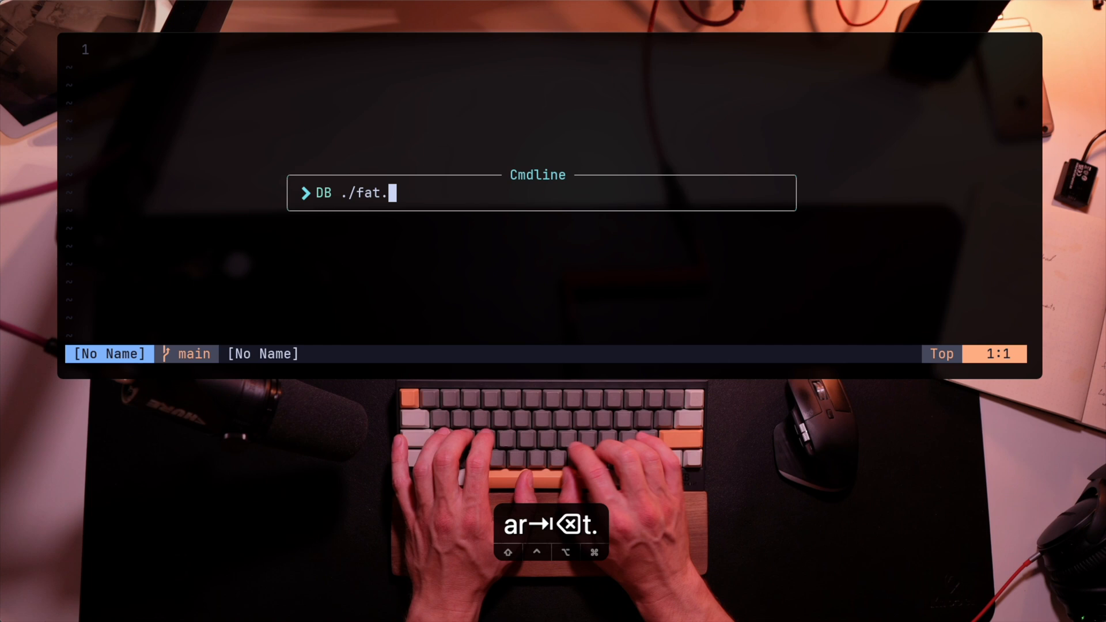
type("db")
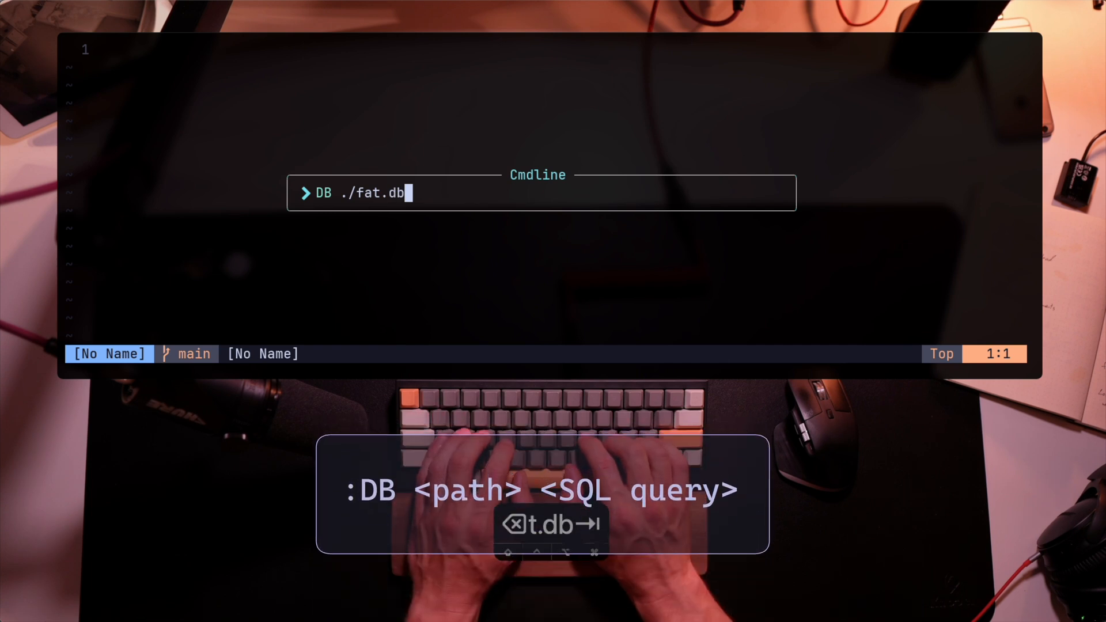
type("select * fr")
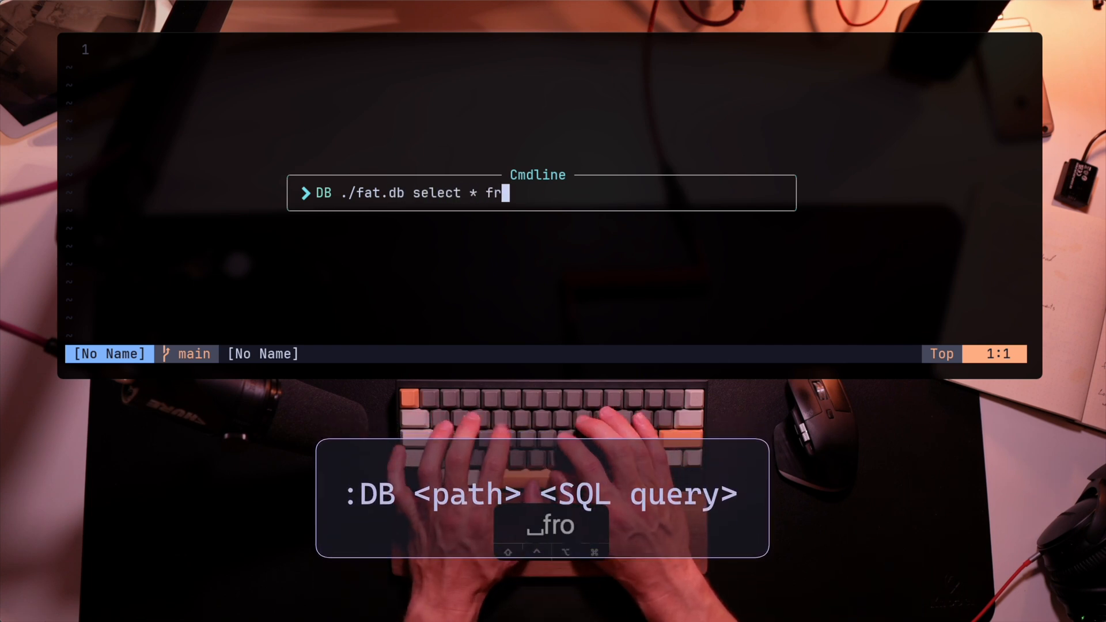
type("om workouts")
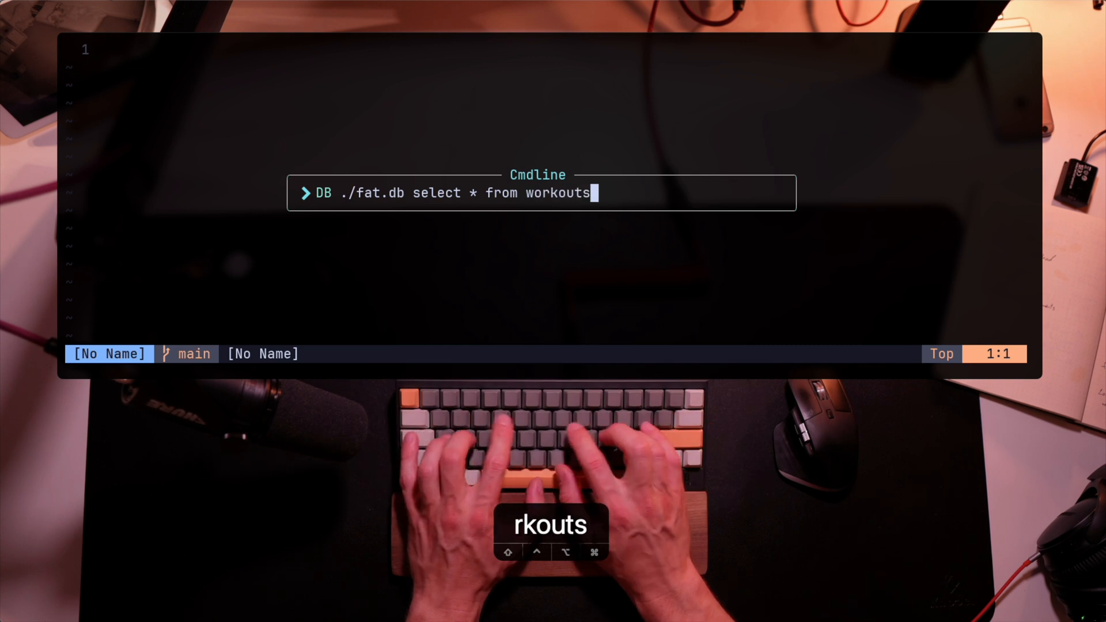
key("Enter")
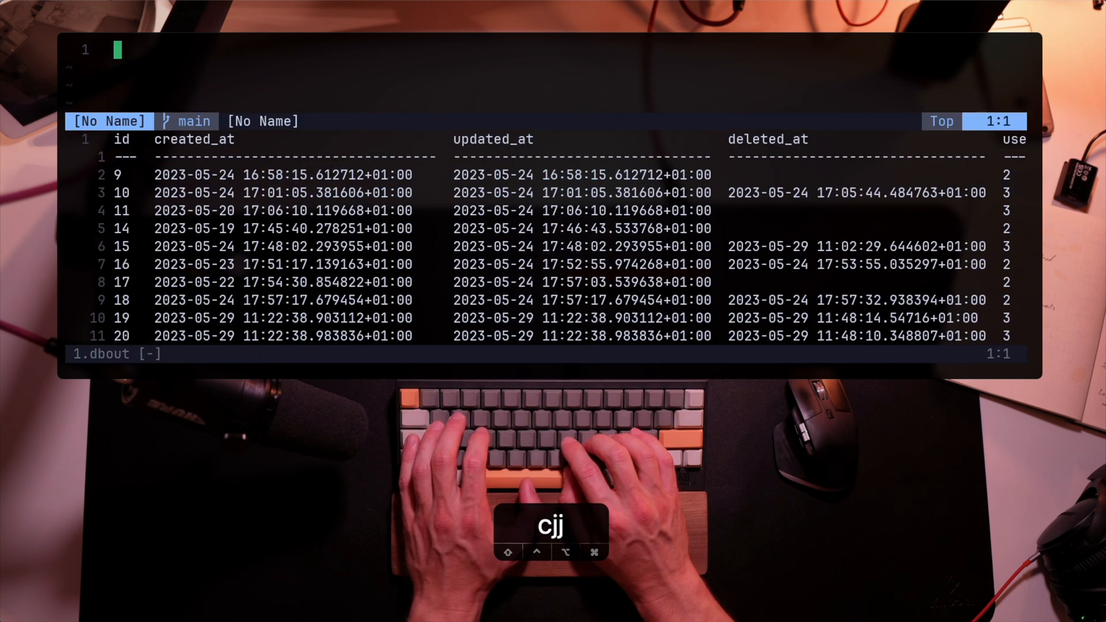
Page through the returned workout rows in the result buffer.
key("ctrl+d")
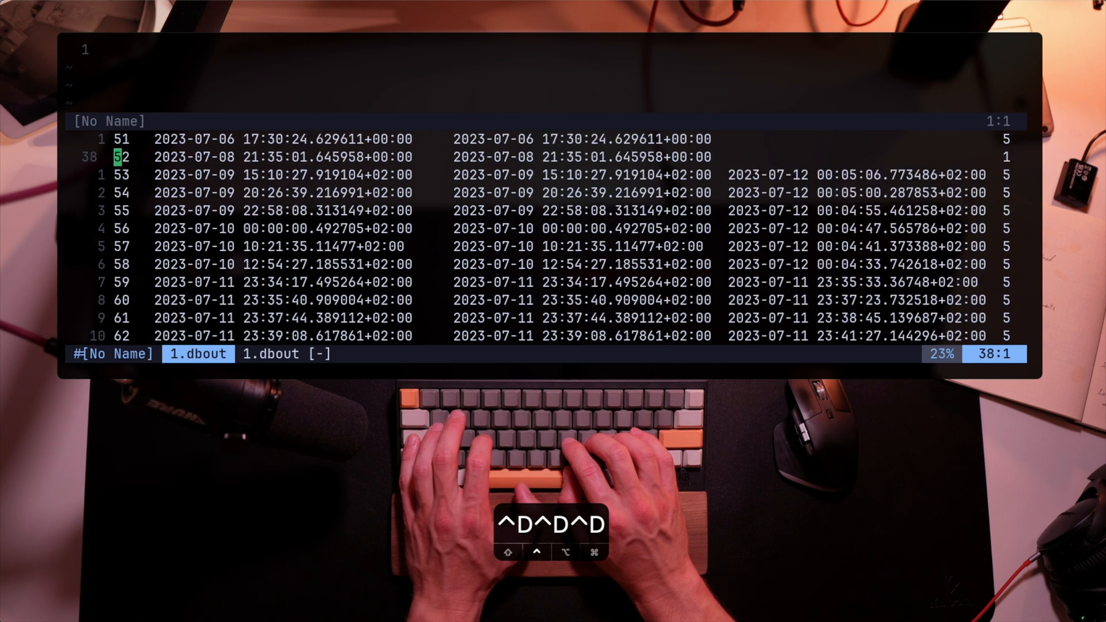
key("k")
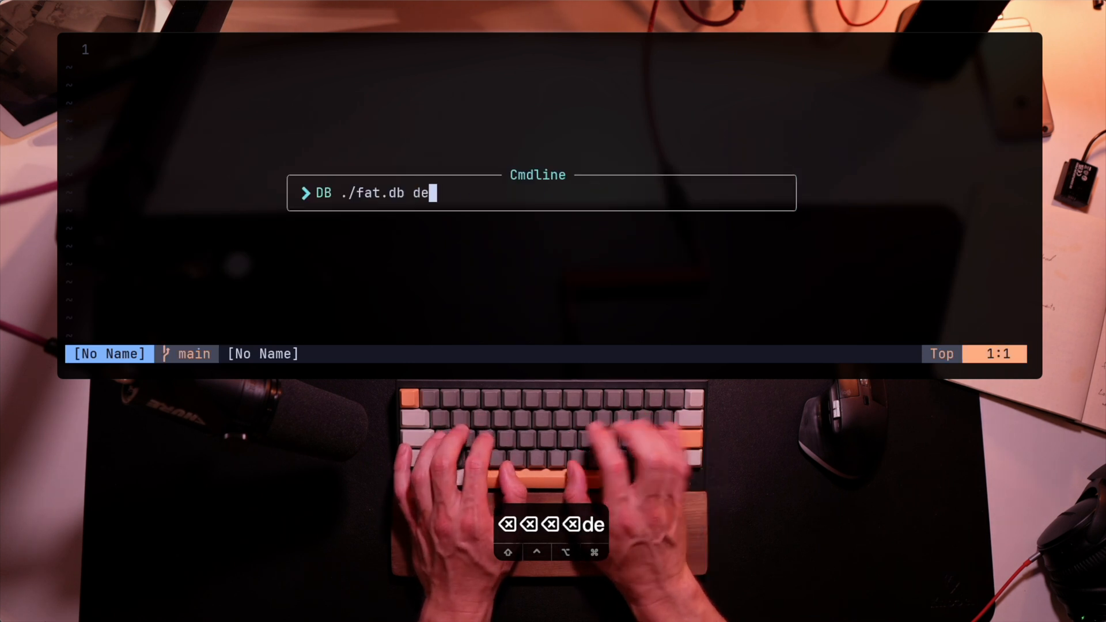
Enter a DB command deleting from workouts filtered by id.
type("lete from workout")
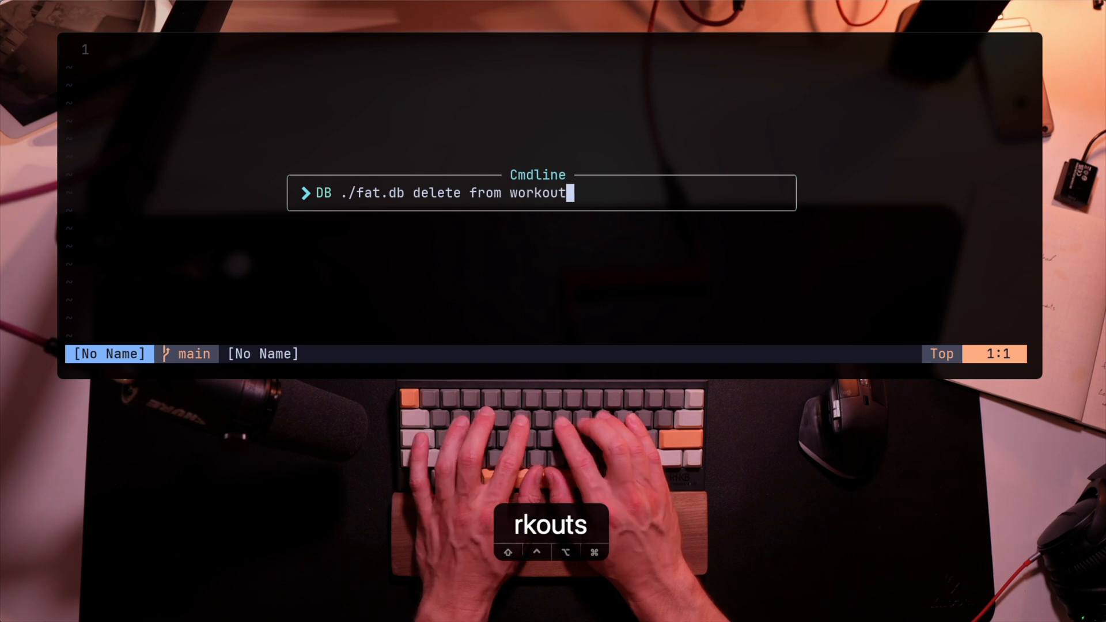
type("s where id")
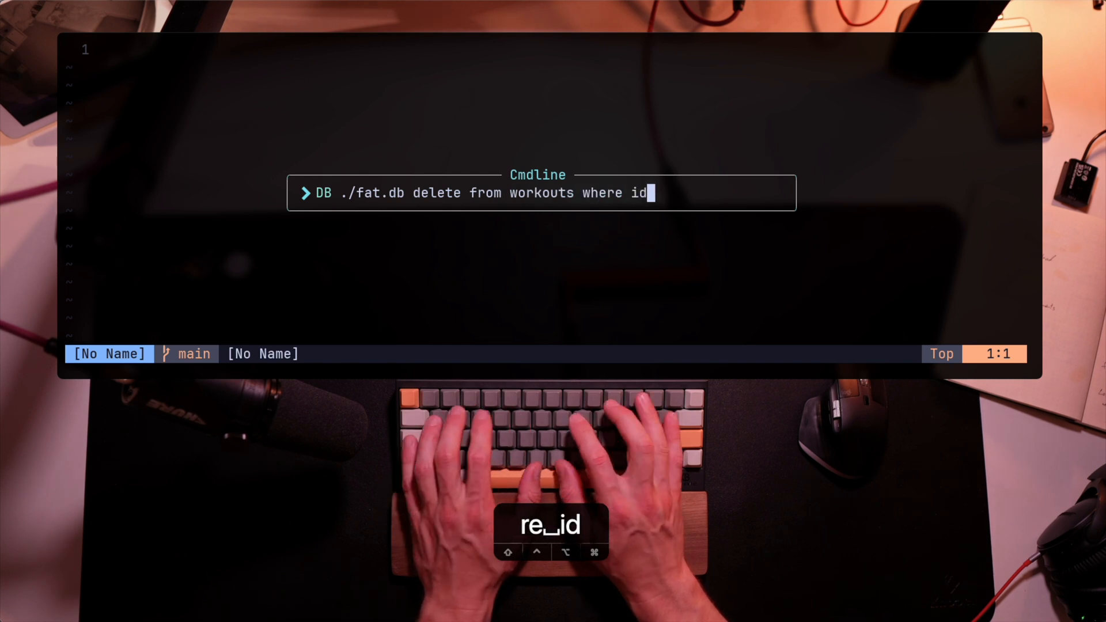
key("Return")
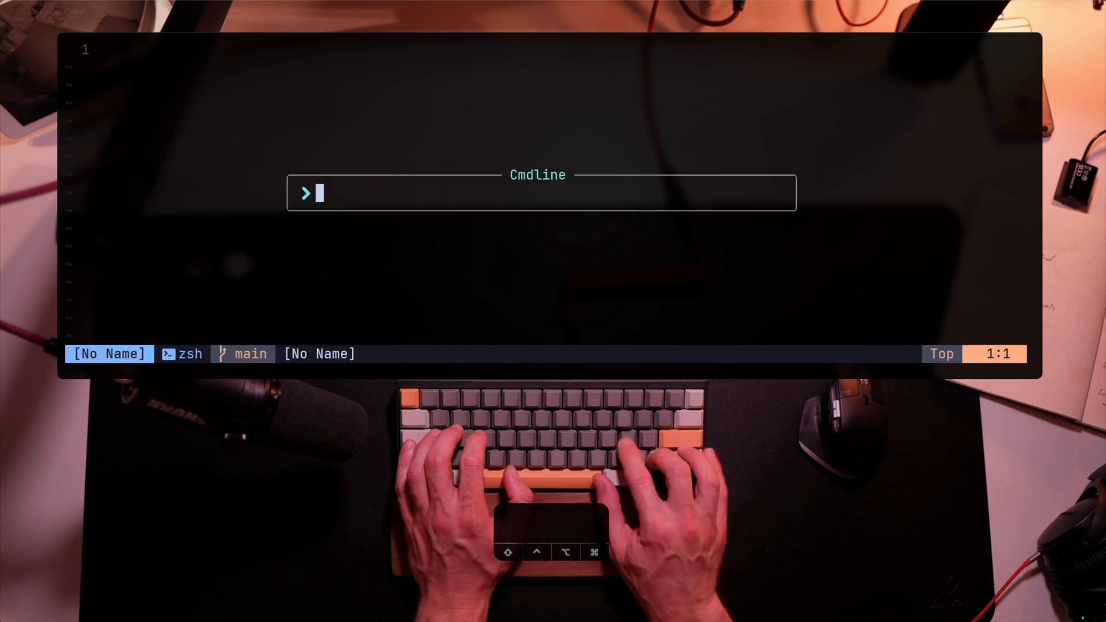
Enter :DB redis:/// KEYS to list the local Redis keys.
type("DB redis:")
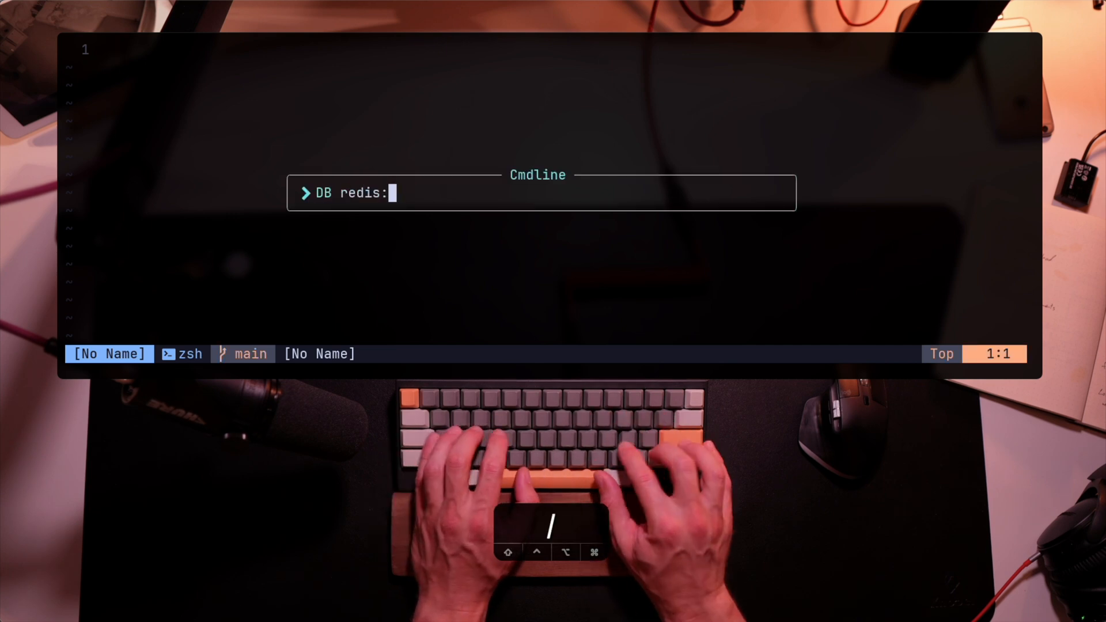
type("/// KEYS")
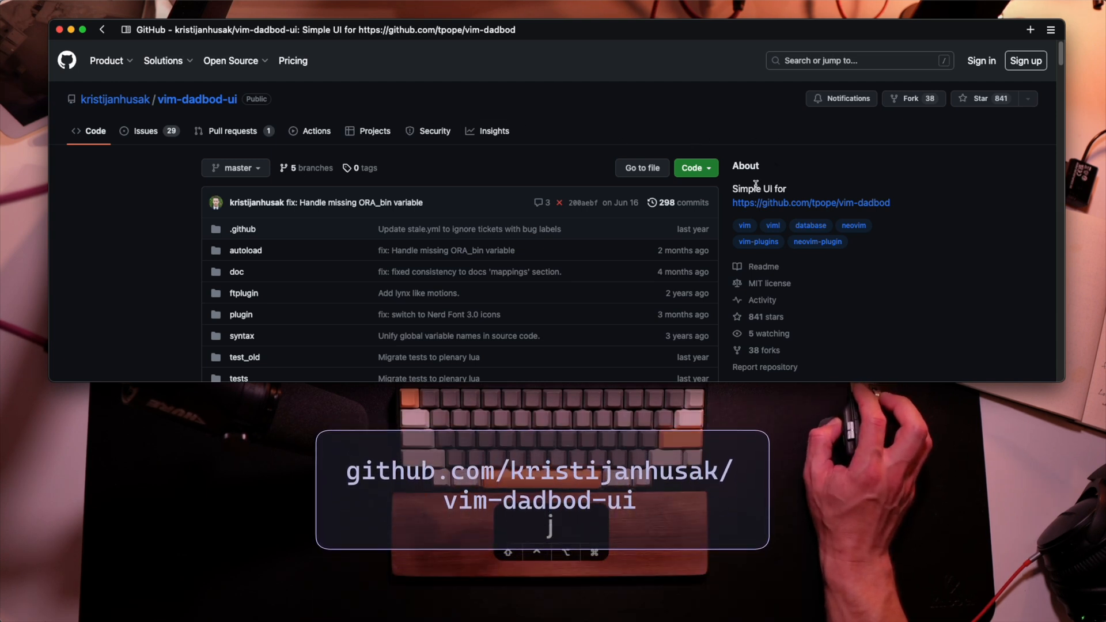
scroll("down", 3)
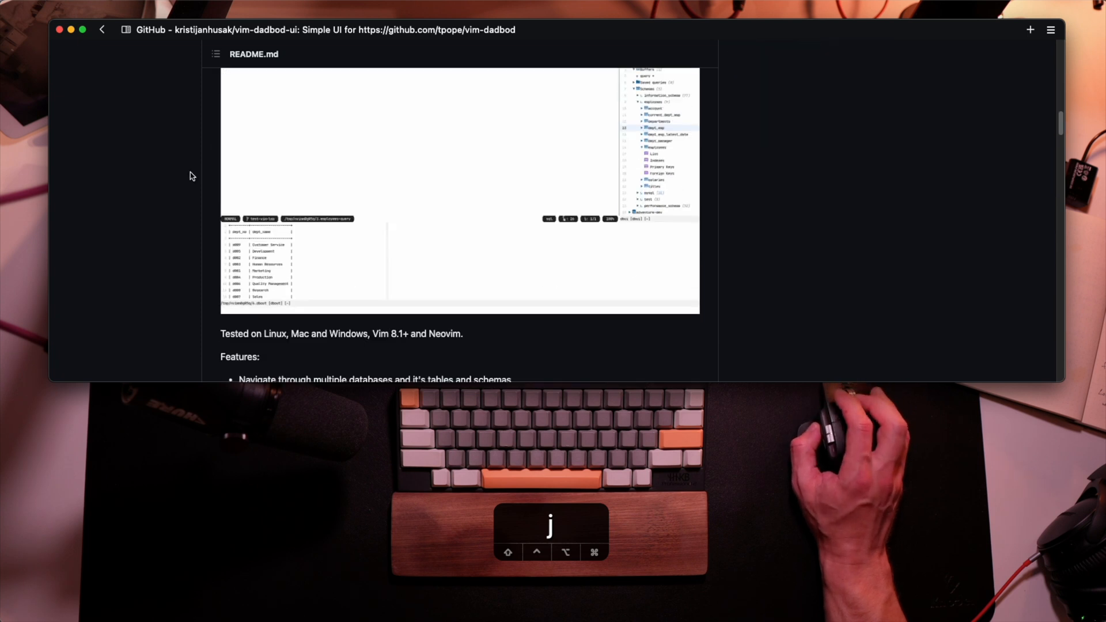
scroll("down", 3)
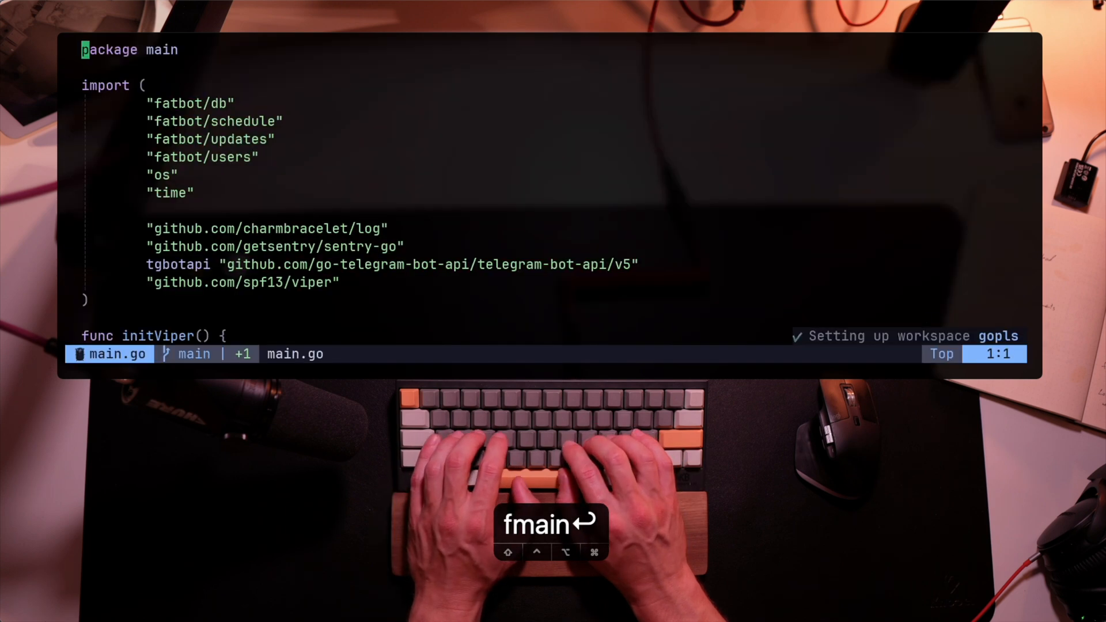
Toggle open the database drawer via the completed :DBUIToggle command.
type("DBUIAddConnection")
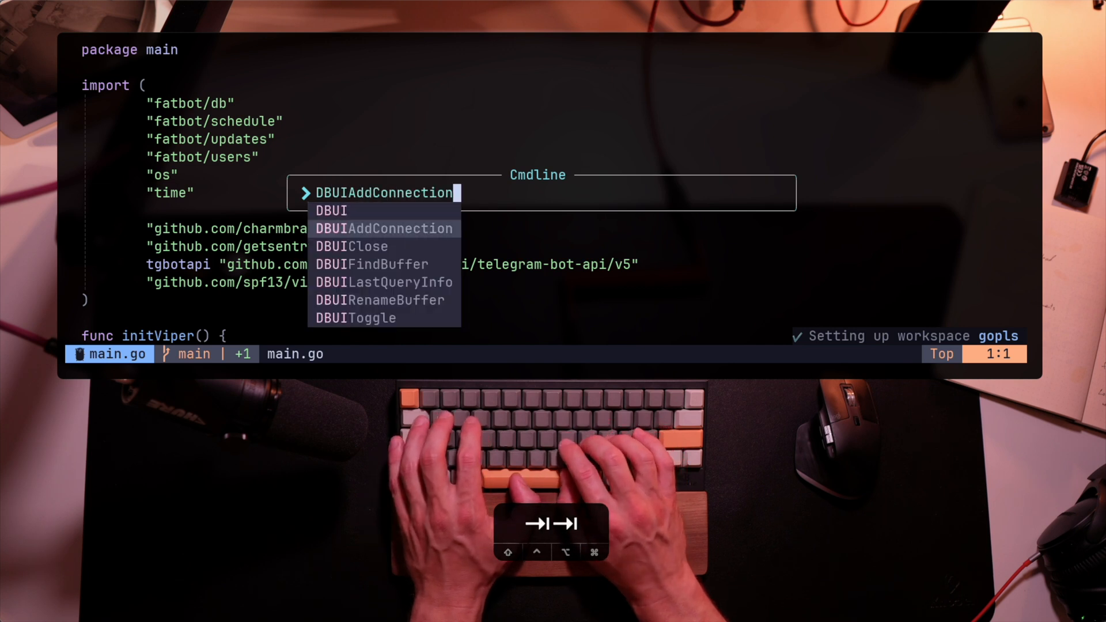
key("Tab")
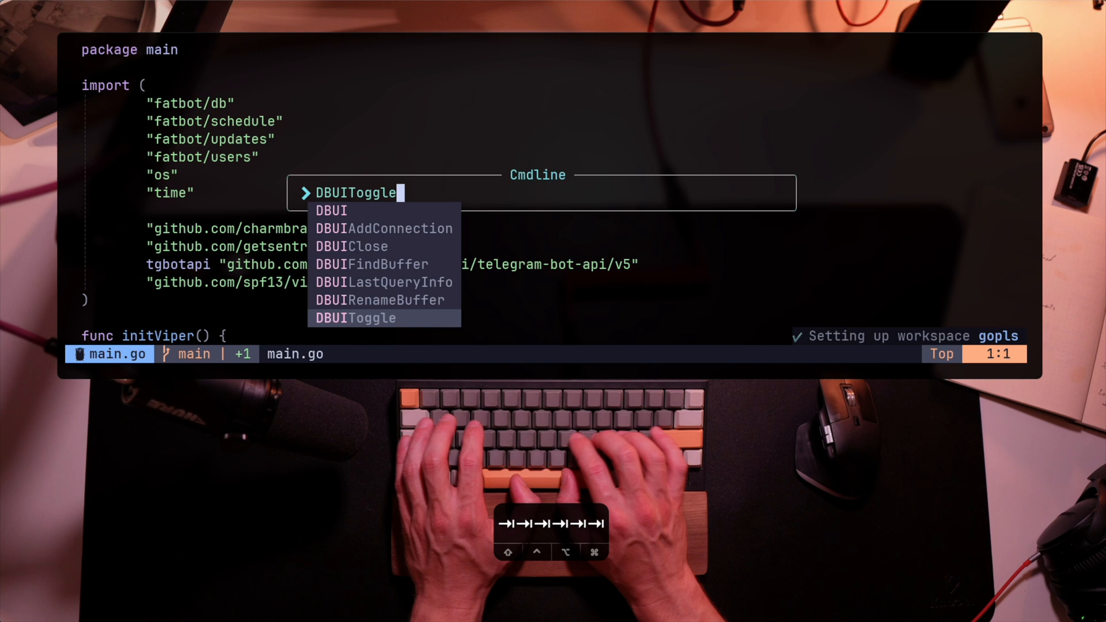
key("Enter")
type("s")
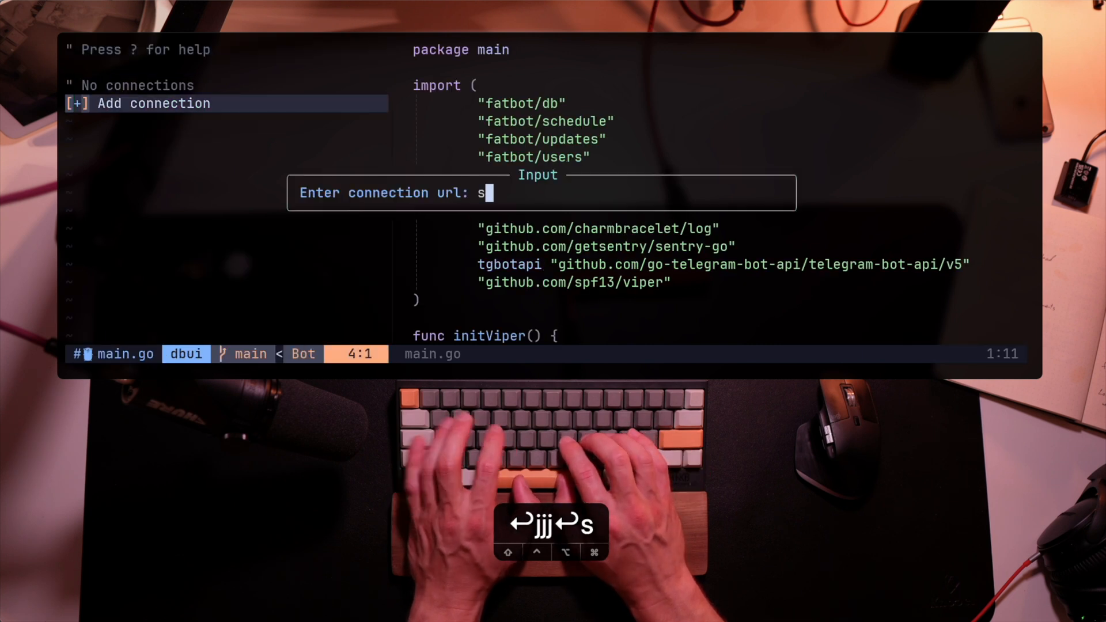
Enter sqlite:fat.db as the new connection URL.
type("qlite:")
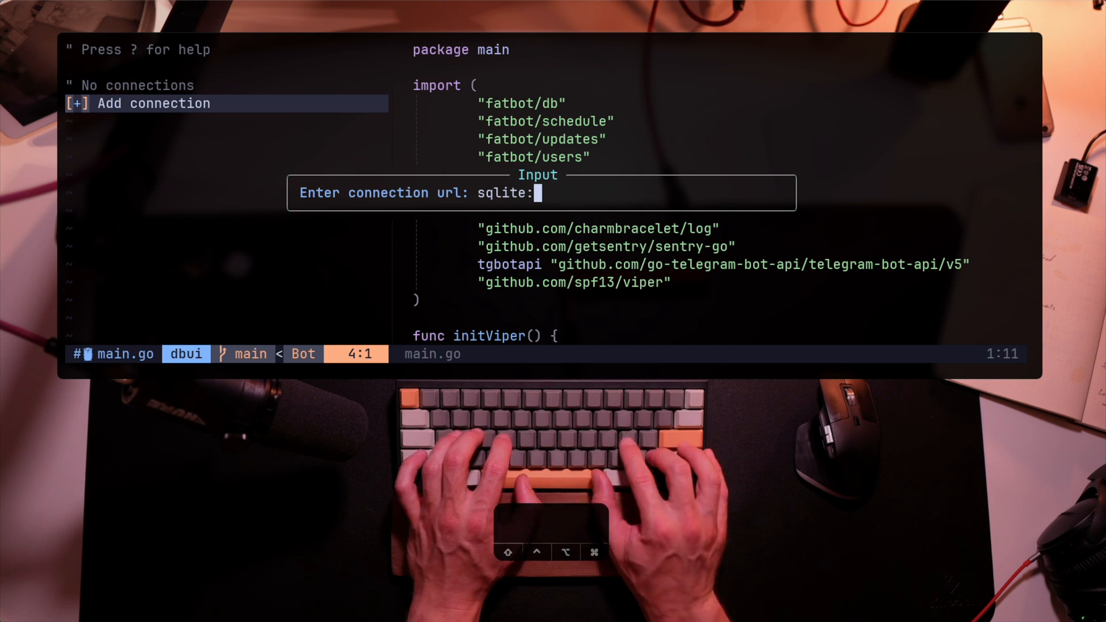
type("//fa")
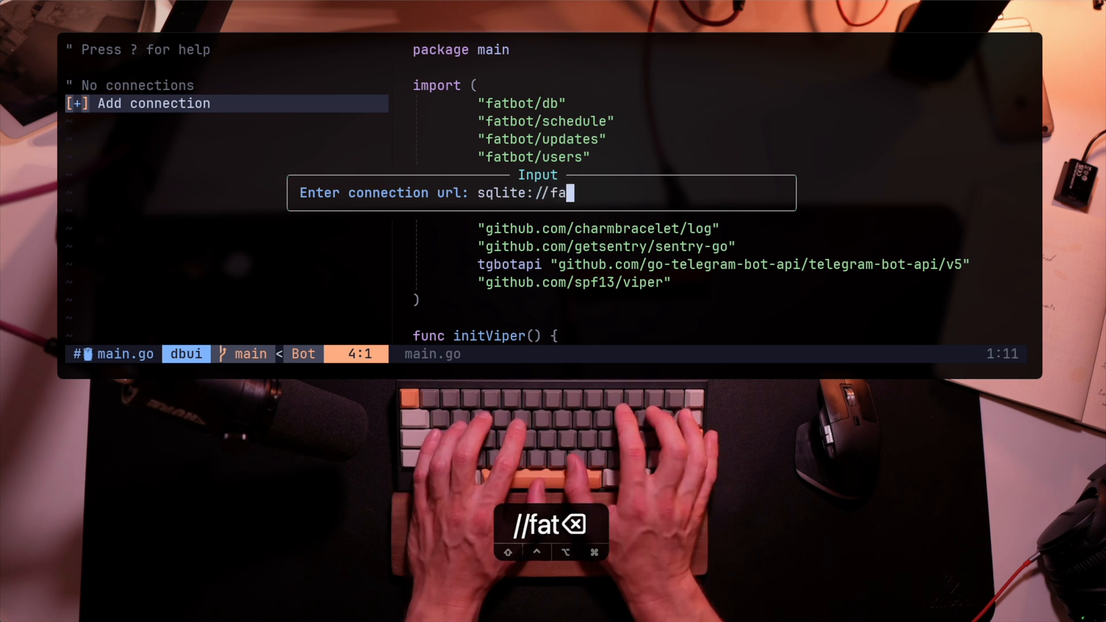
type("fat.db")
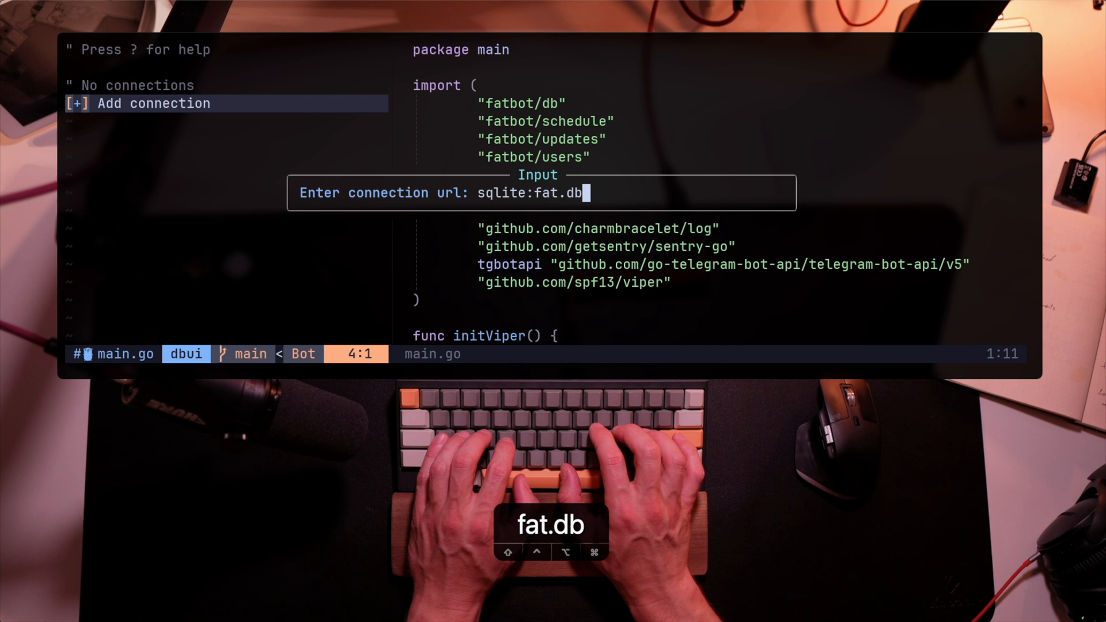
Save the fat.db connection and run the row listings for user_groups and groups.
key("enter")
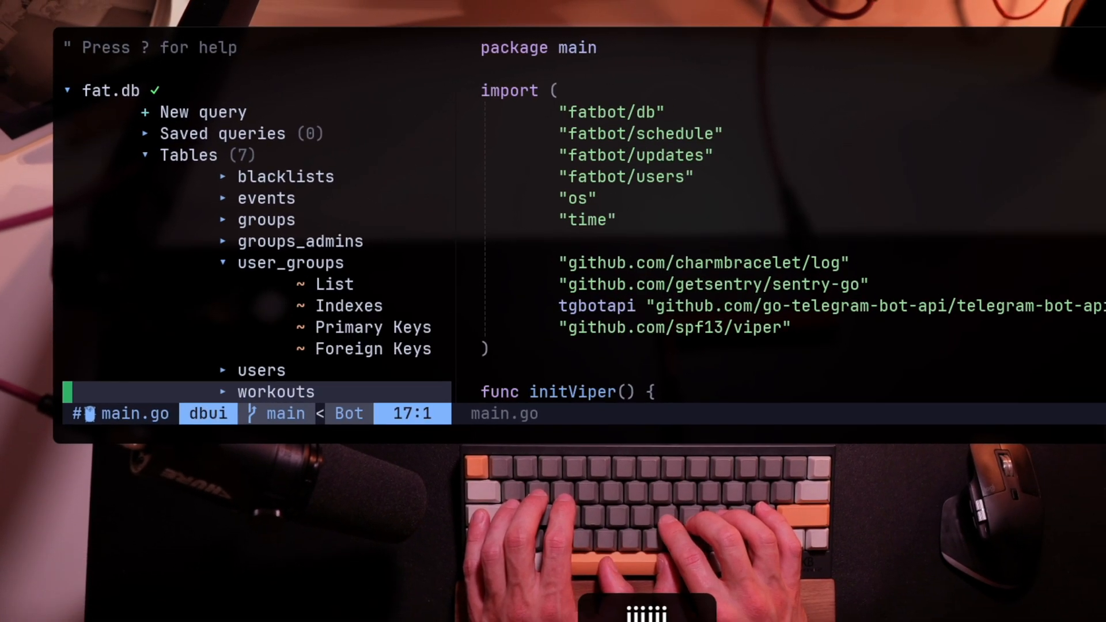
key("k")
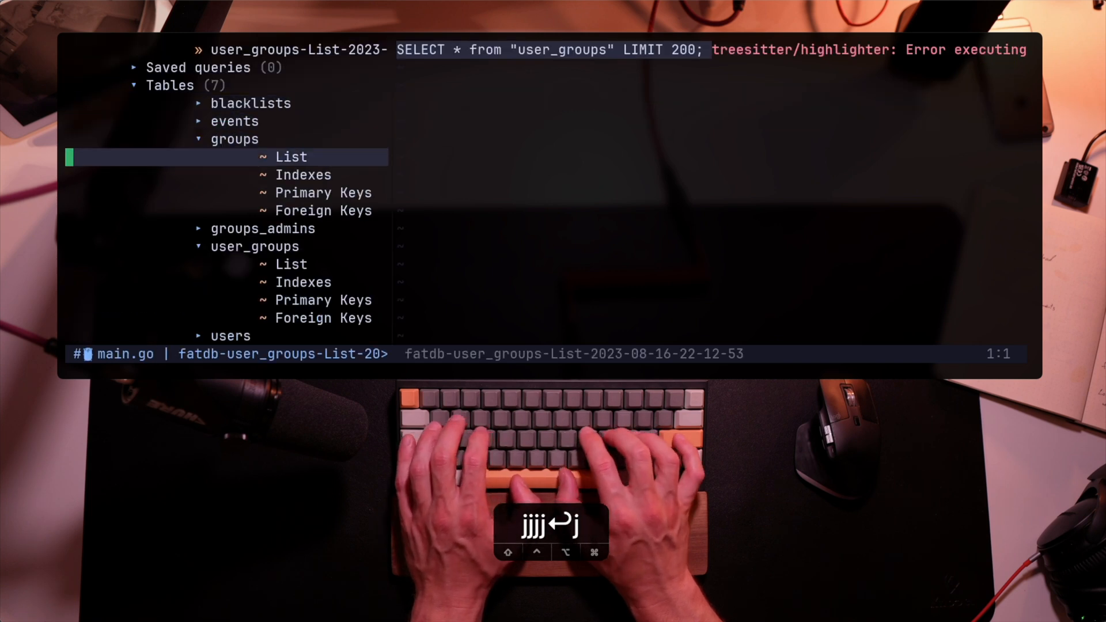
key("Return")
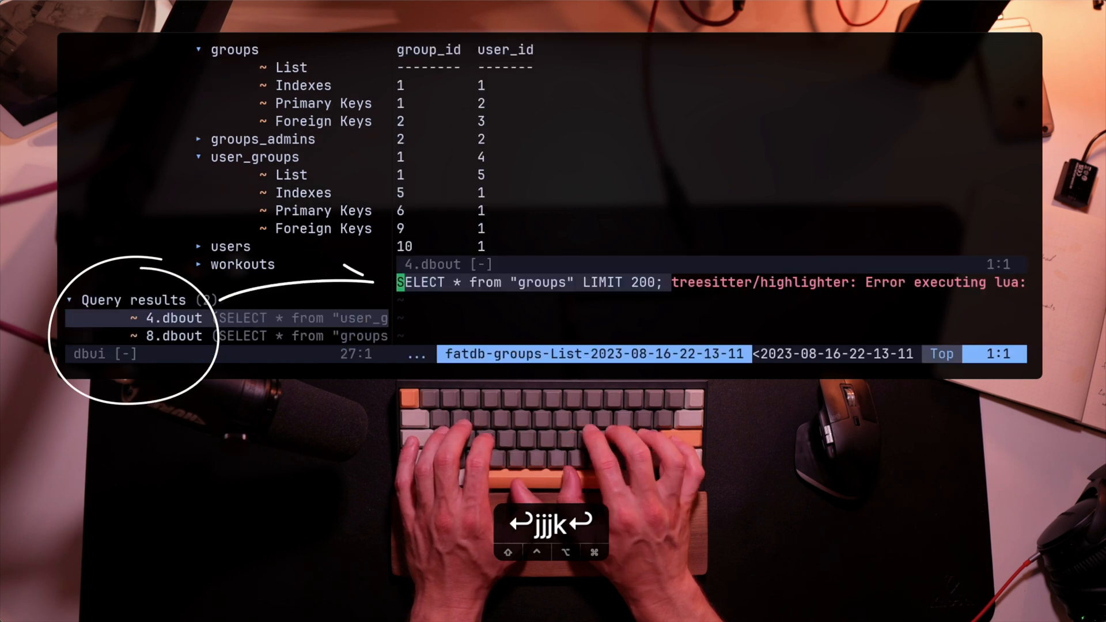
View the groups query results in the dbout window.
key("j")
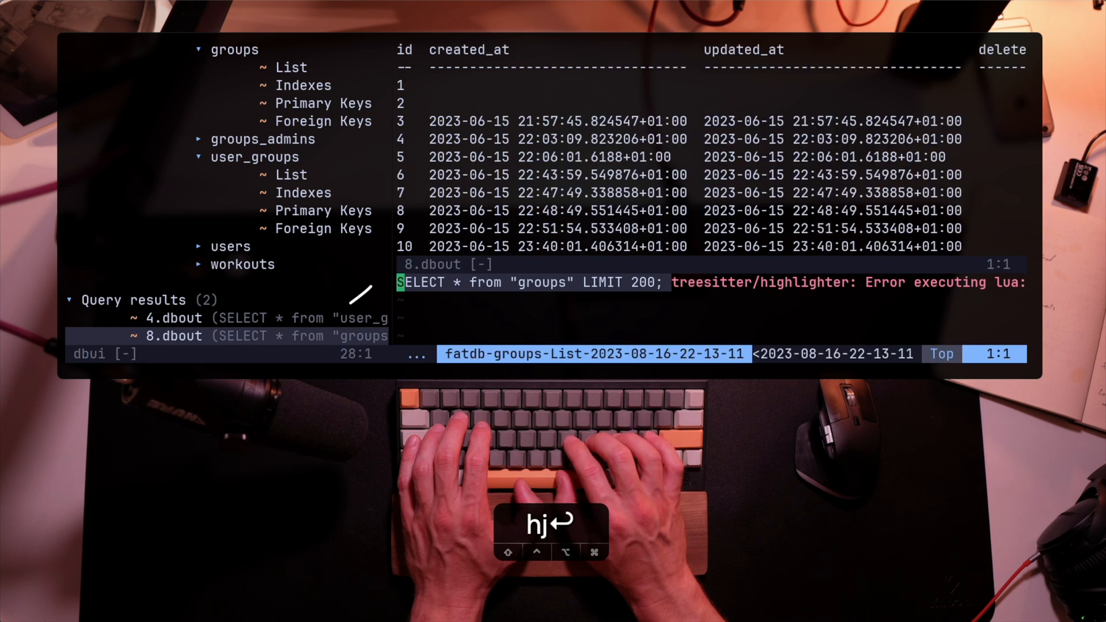
key("k")
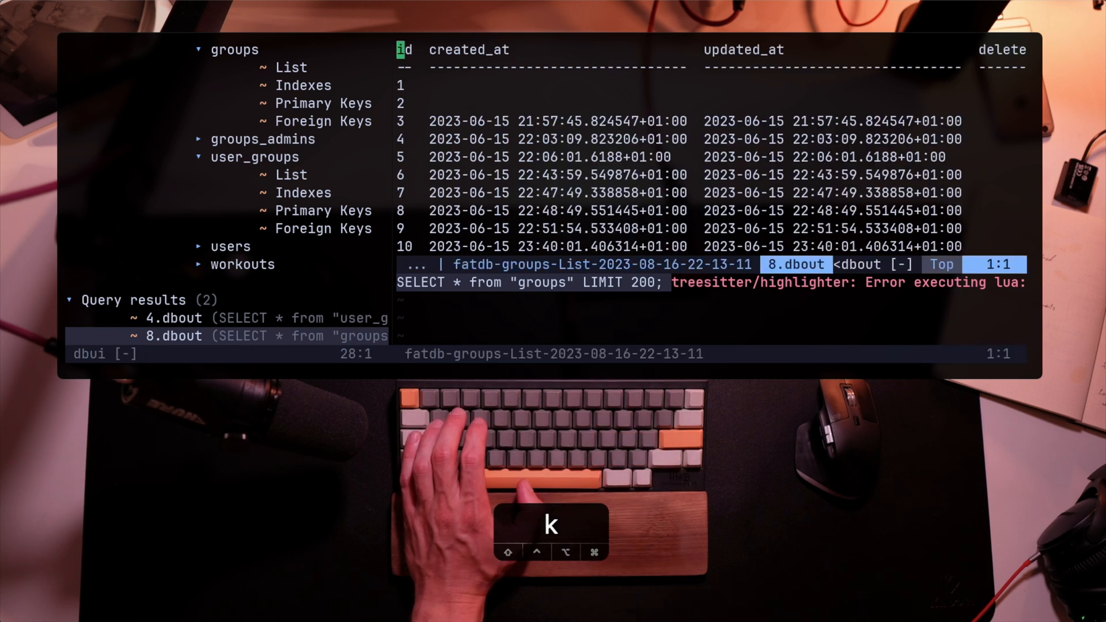
key("h")
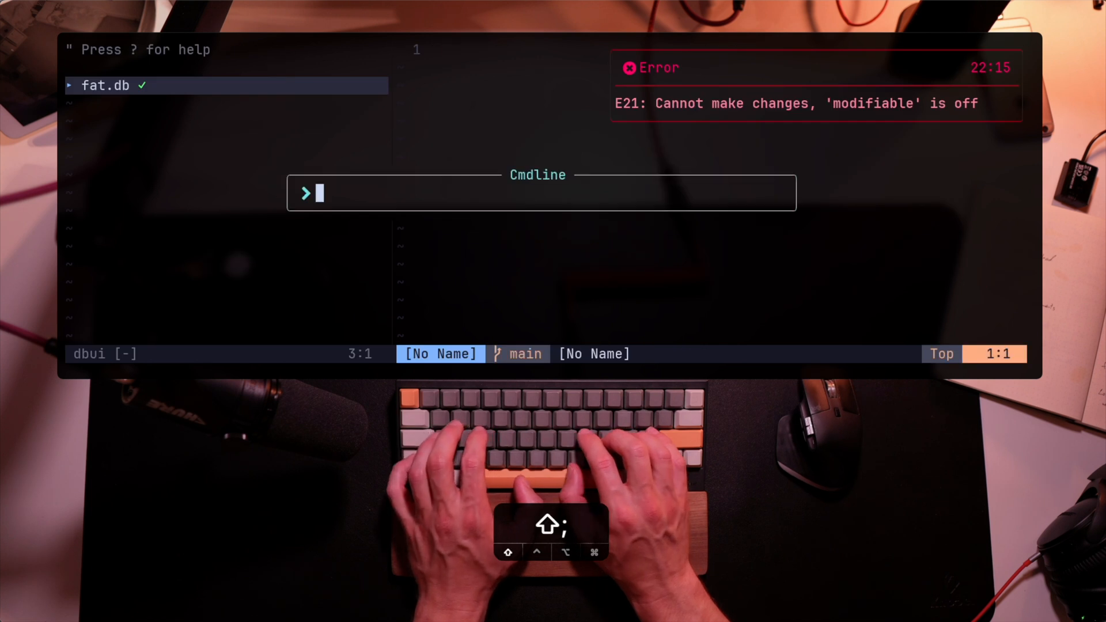
Start :DBUIAddConnection for a second database.
type("c")
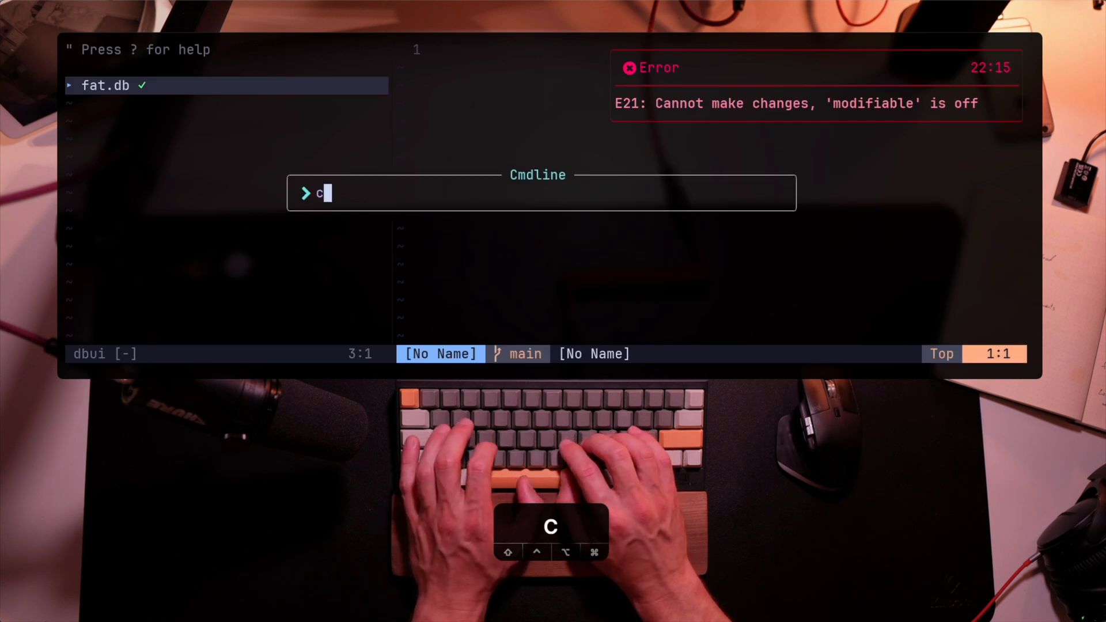
type("DB")
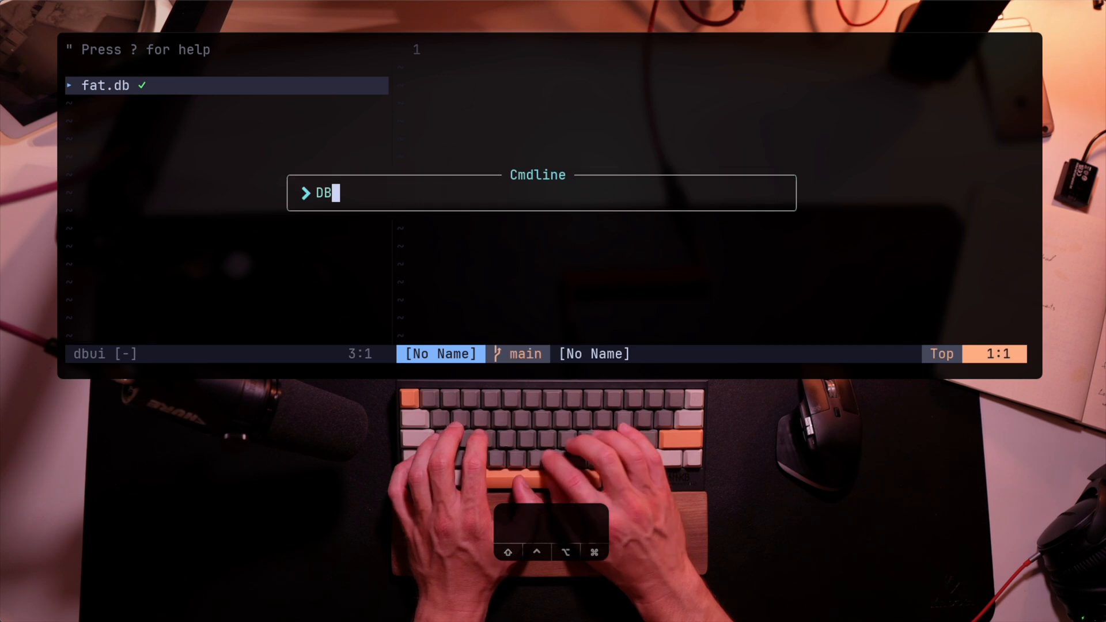
key("Enter")
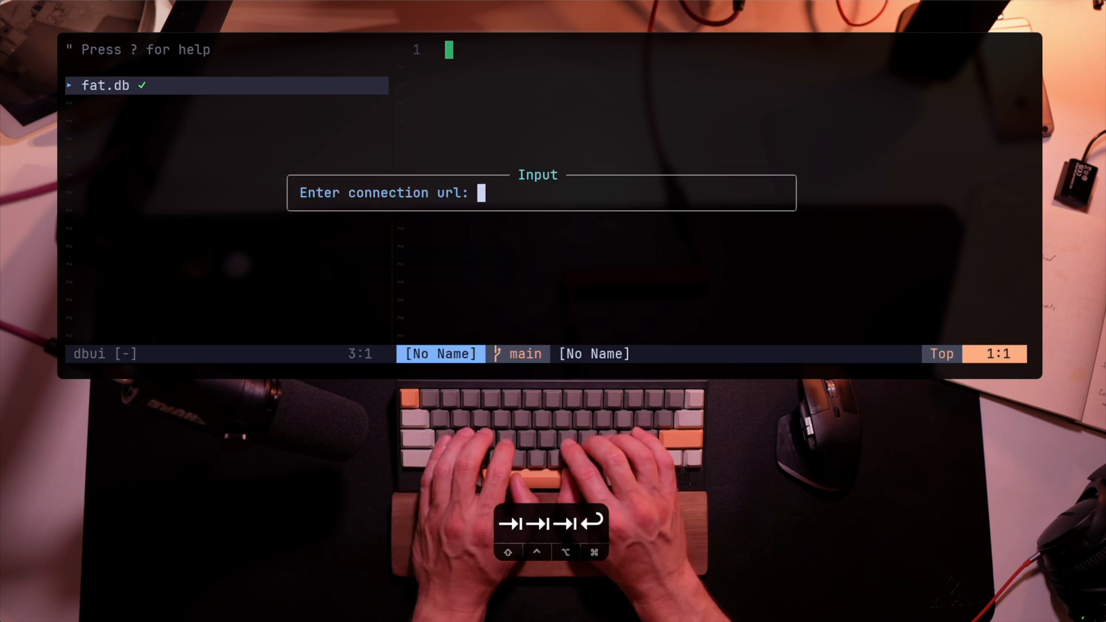
Submit redis:// as the URL and name the connection redis.
type("redis://")
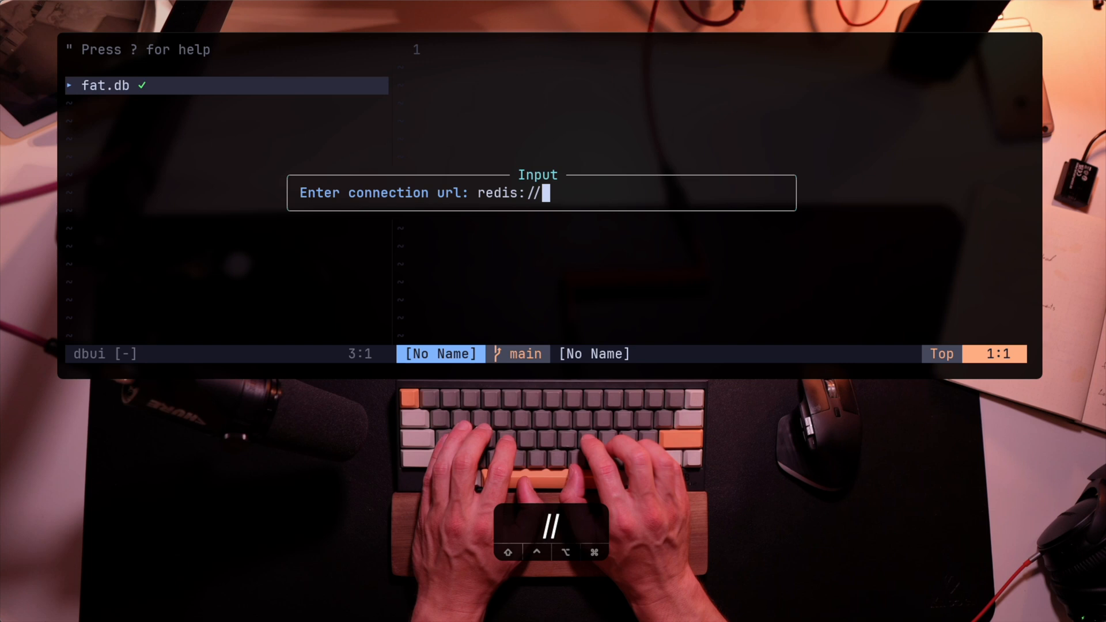
key("enter")
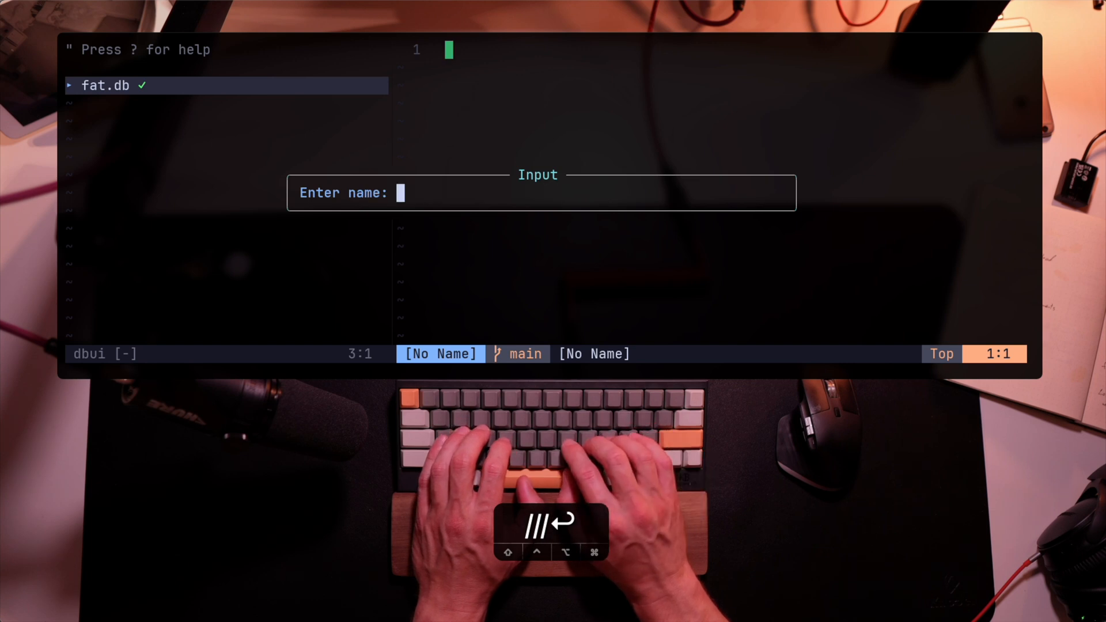
type("redis")
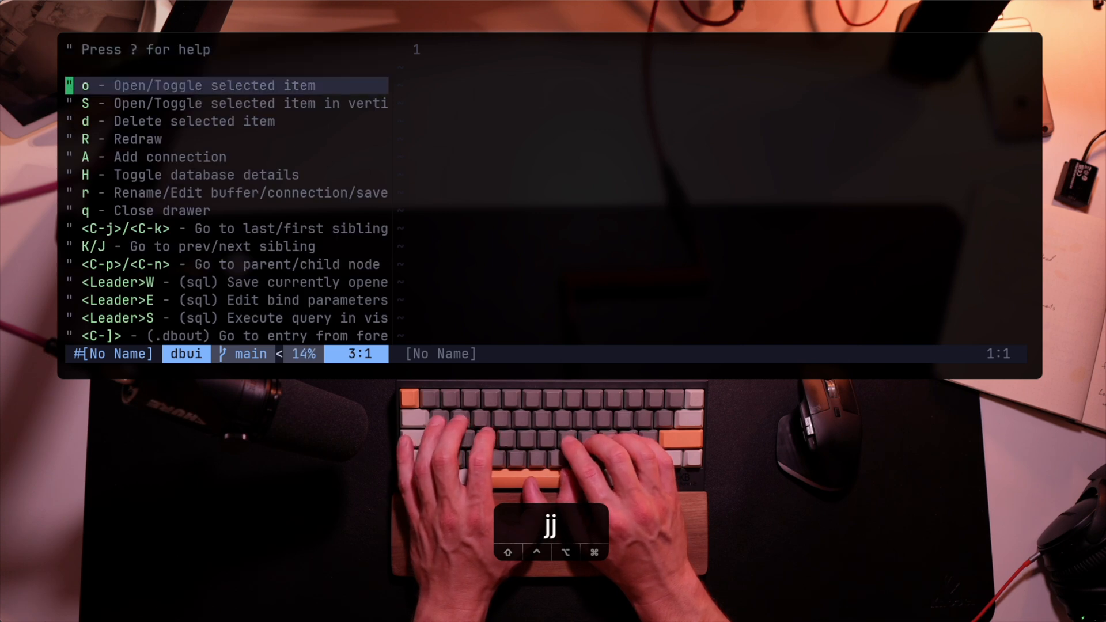
Read through the drawer help entries, then connect to the redis database.
key("j")
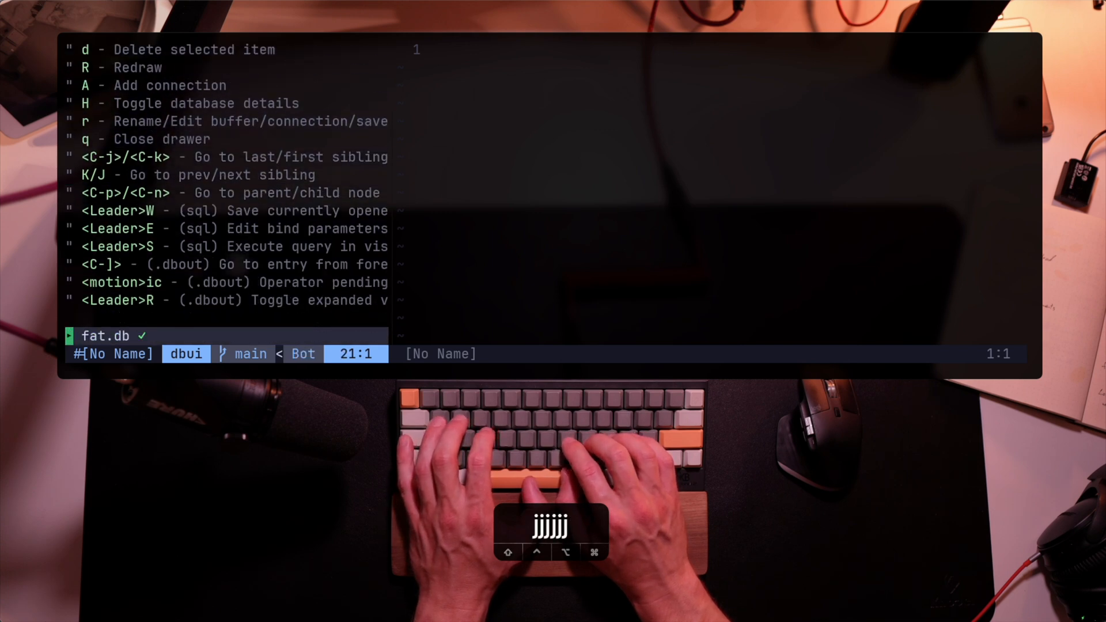
key("k")
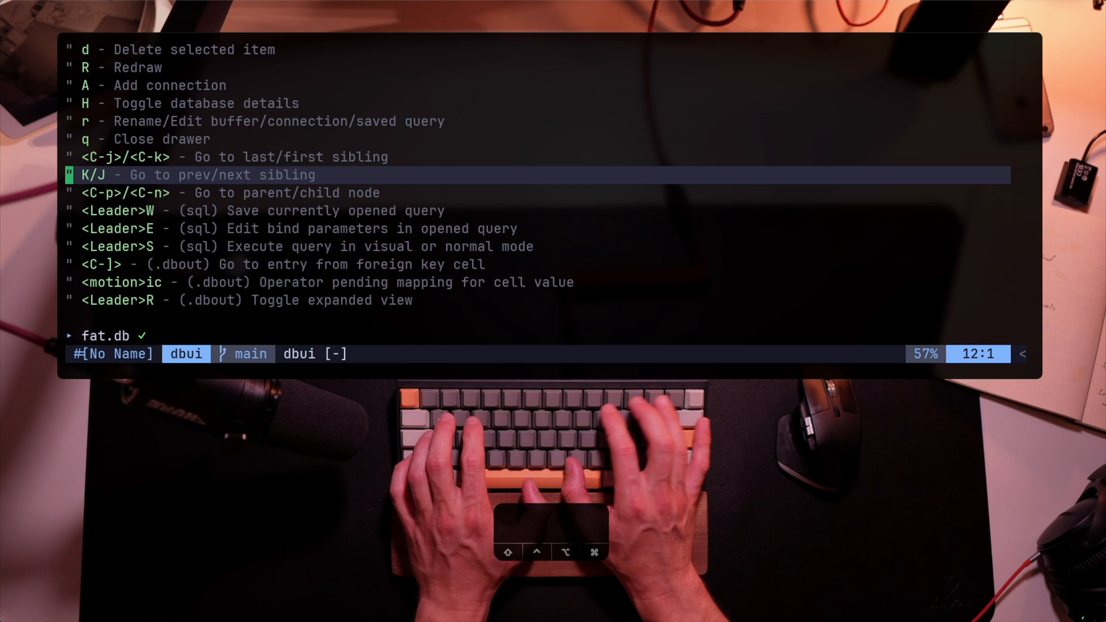
key("k")
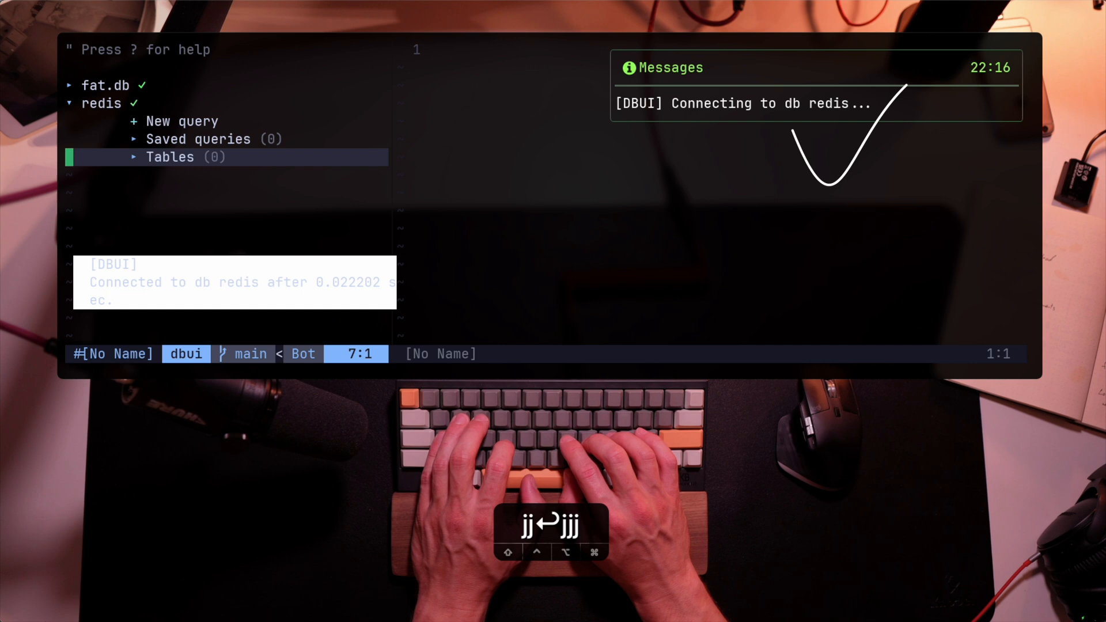
Open a new fat.db query reading select * from workouts where id = 1.
key("k")
type("select * from workouts where id")
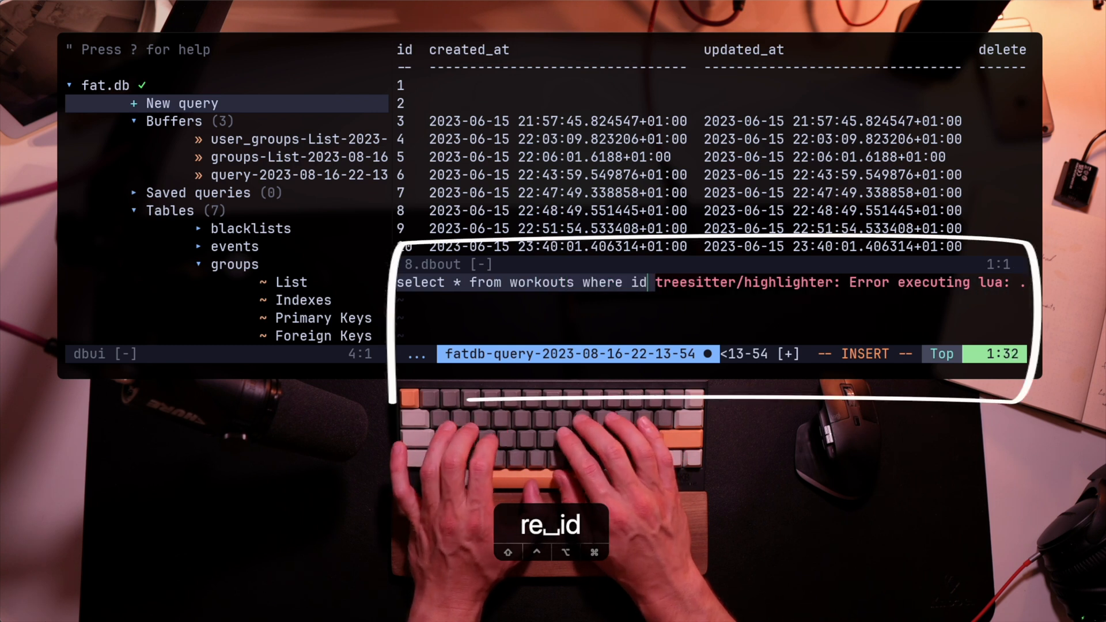
type("=1")
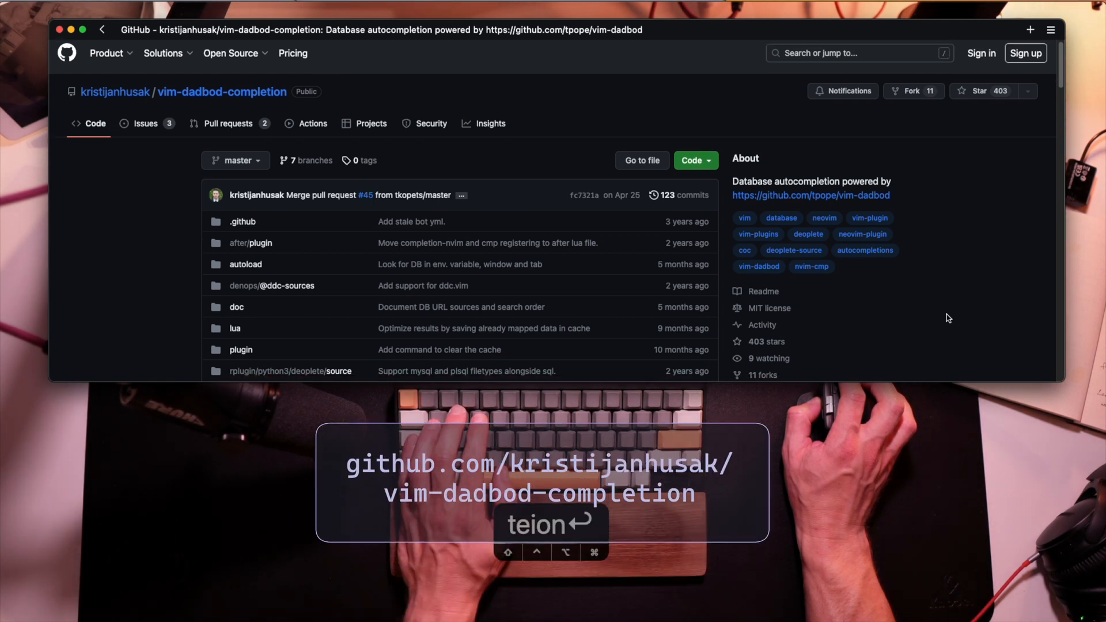
Scroll the vim-dadbod-completion README down to the Install section.
scroll("down", 3)
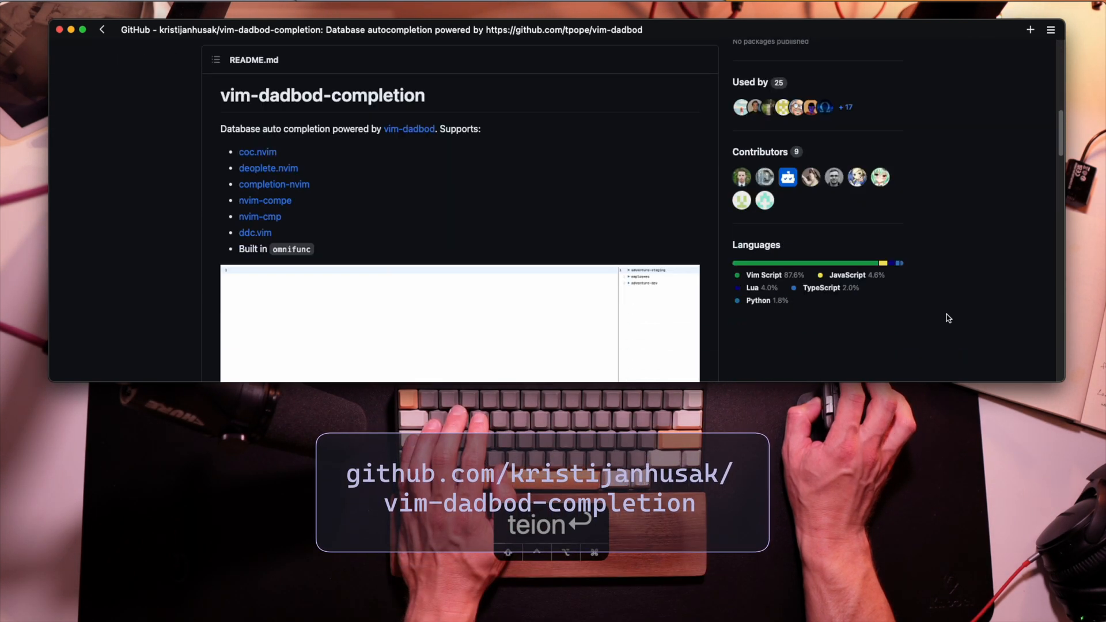
scroll("down", 3)
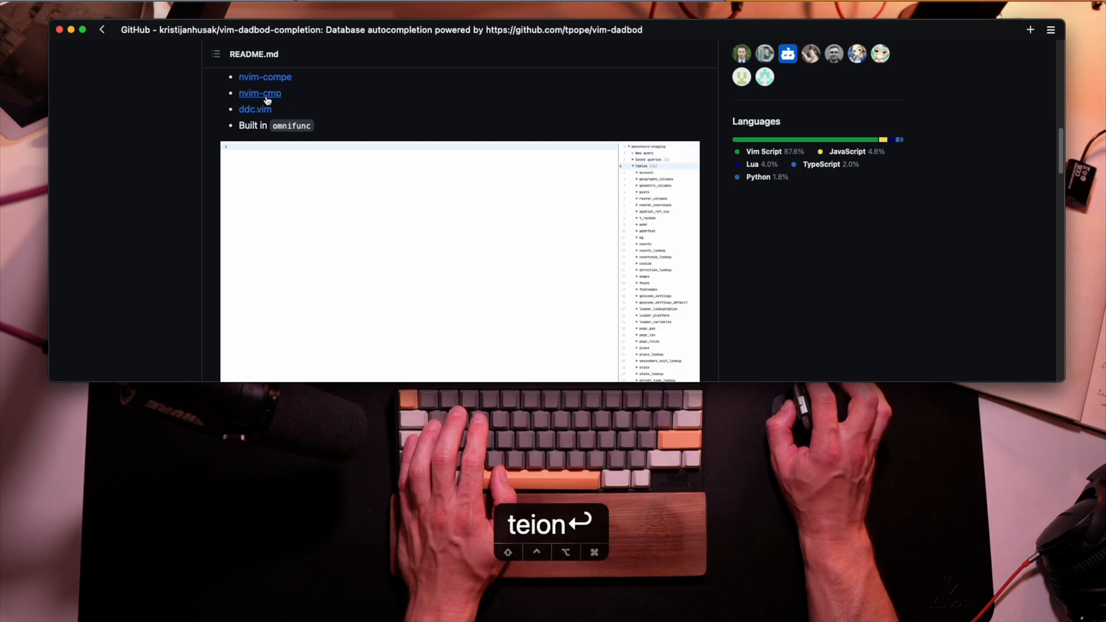
scroll("down", 3)
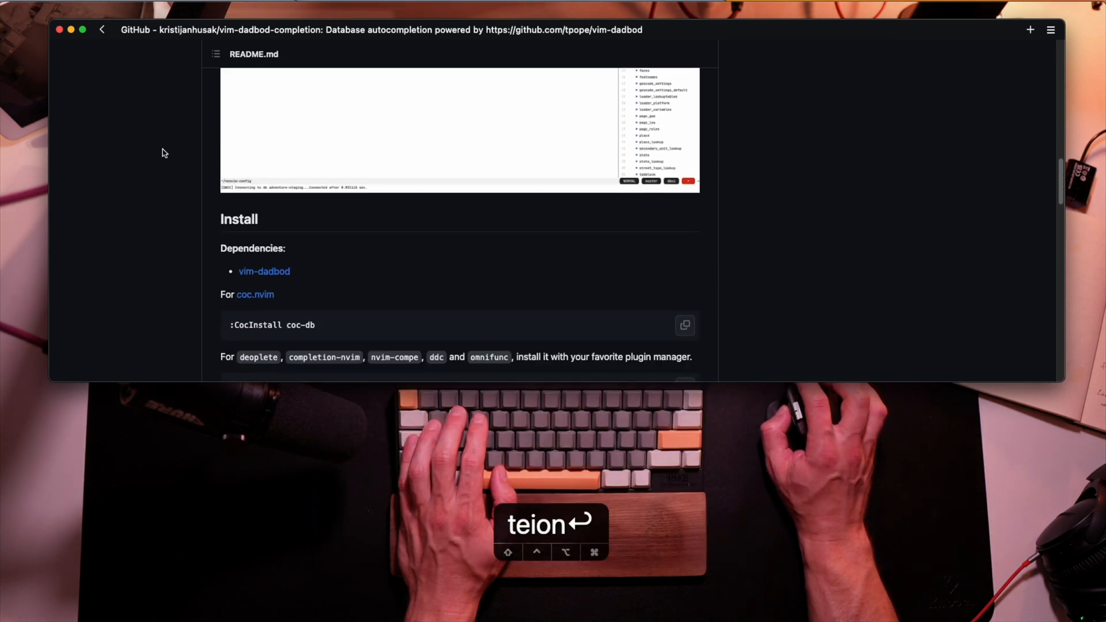
scroll("down", 3)
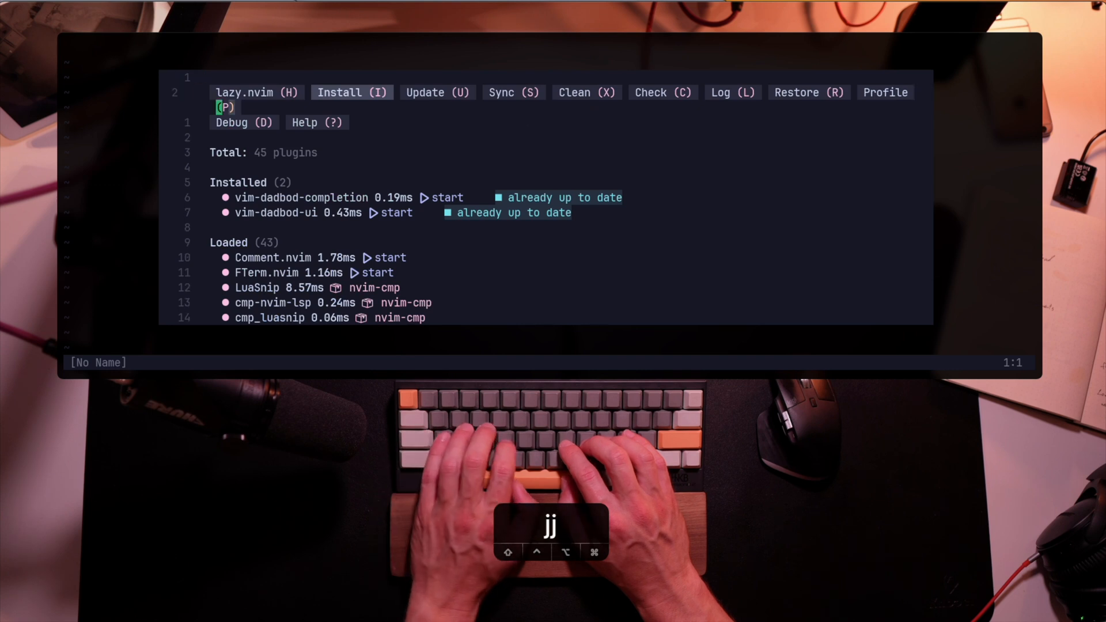
Close the Lazy window, reopen the database explorer and begin a query with select.
key("j")
type("DBUIToggle")
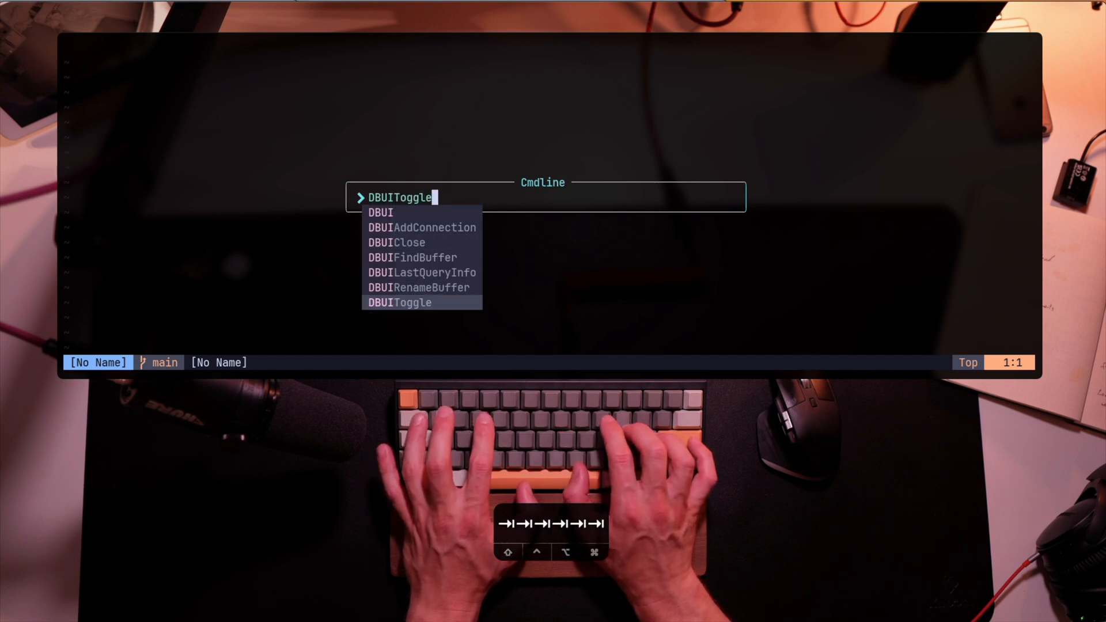
key("Enter")
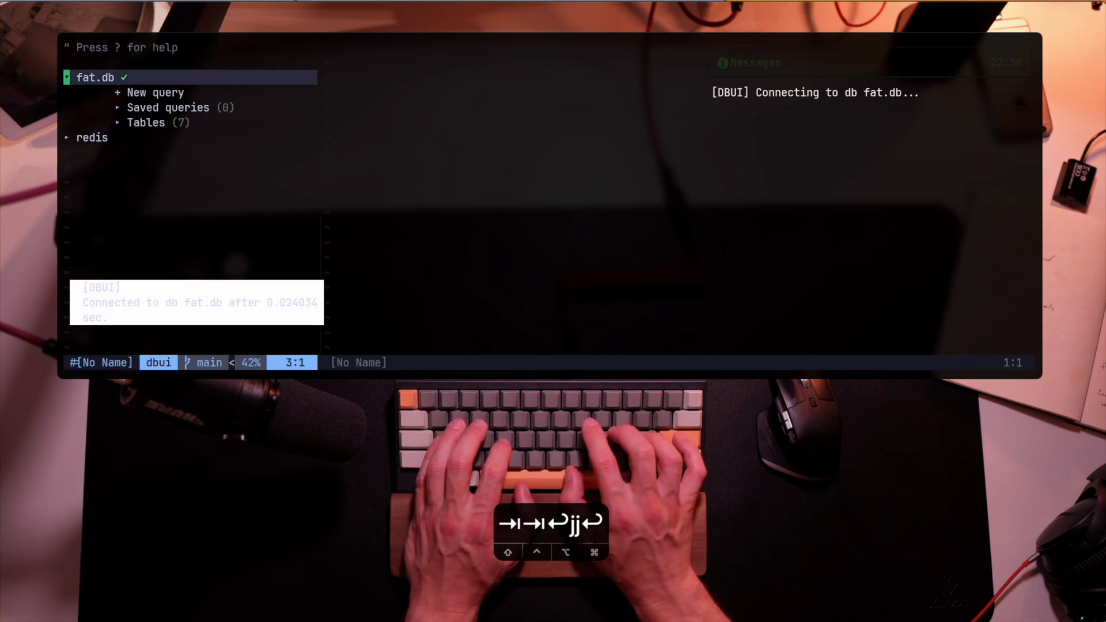
type("select * from")
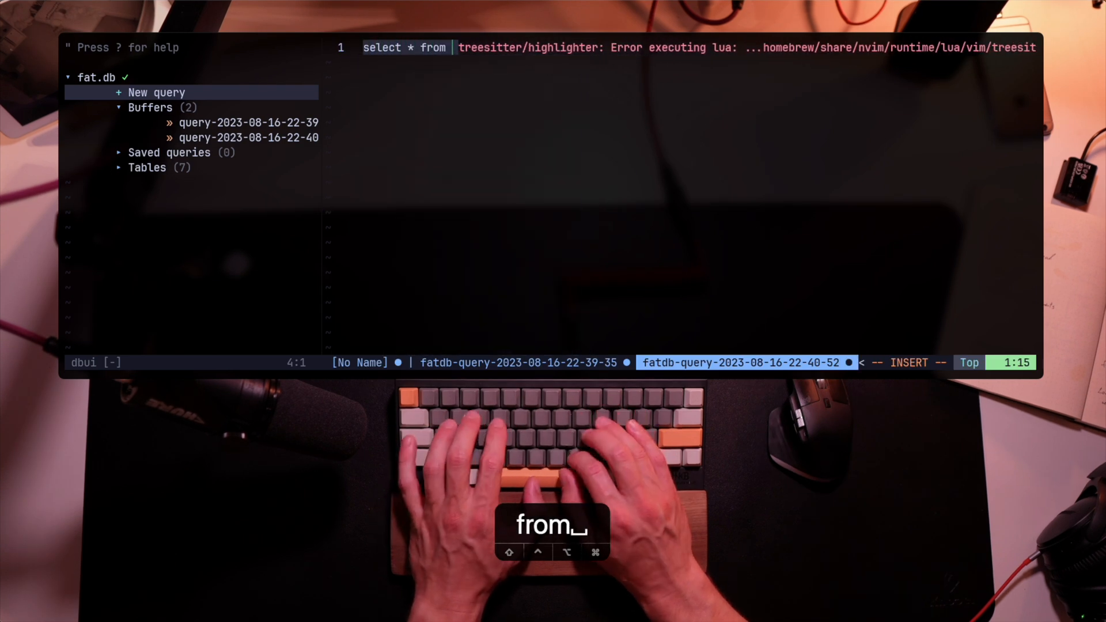
Complete the users table name with the name column and execute the query.
type("users")
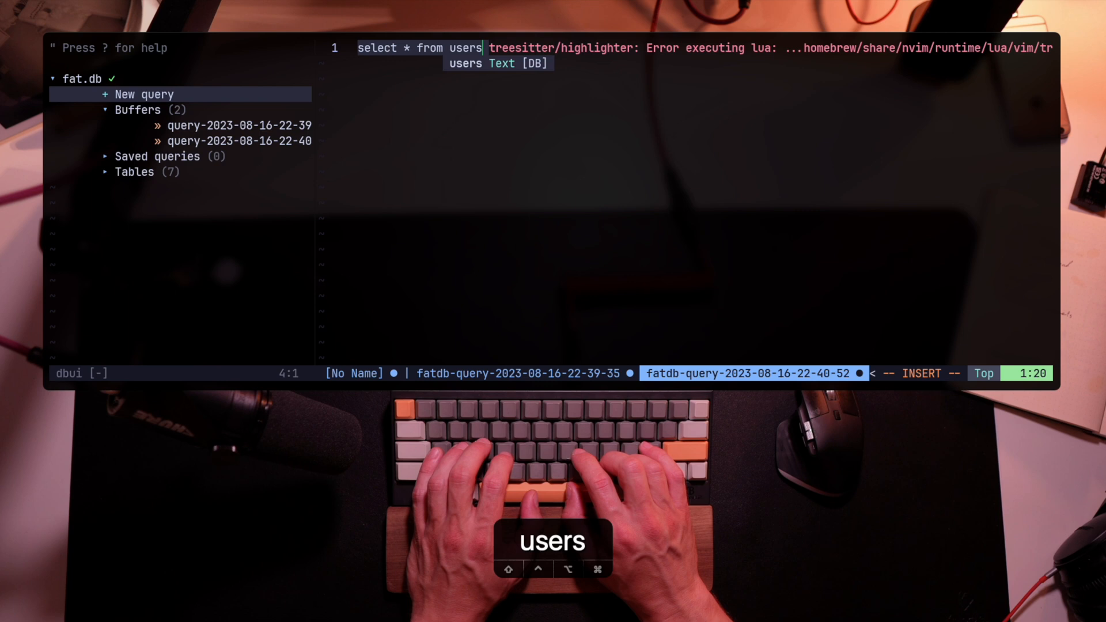
type(".\"name\"")
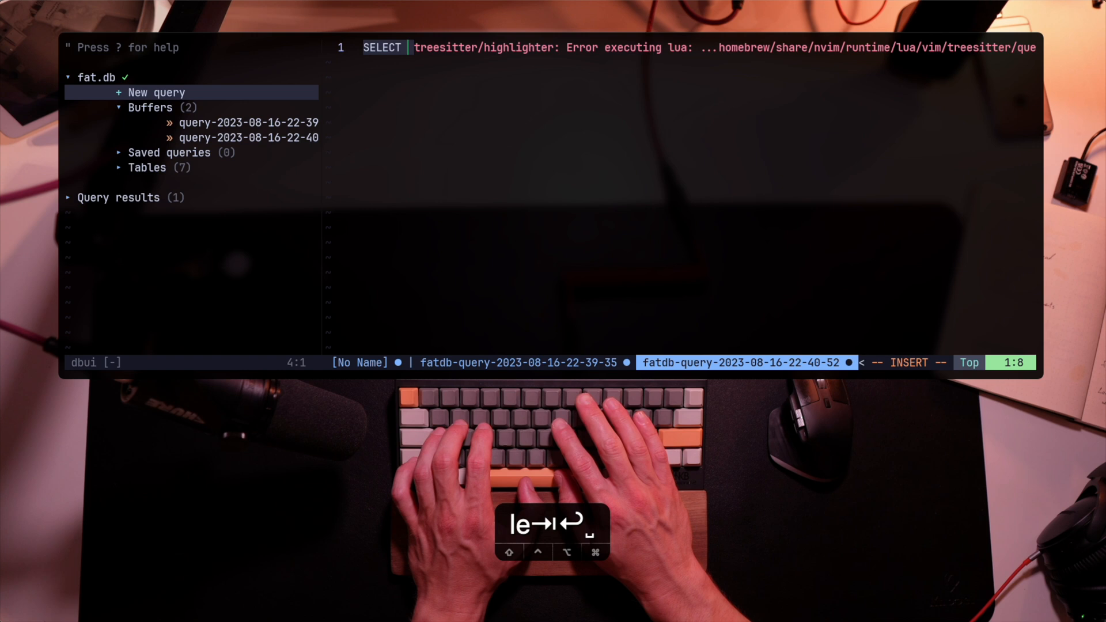
type("name")
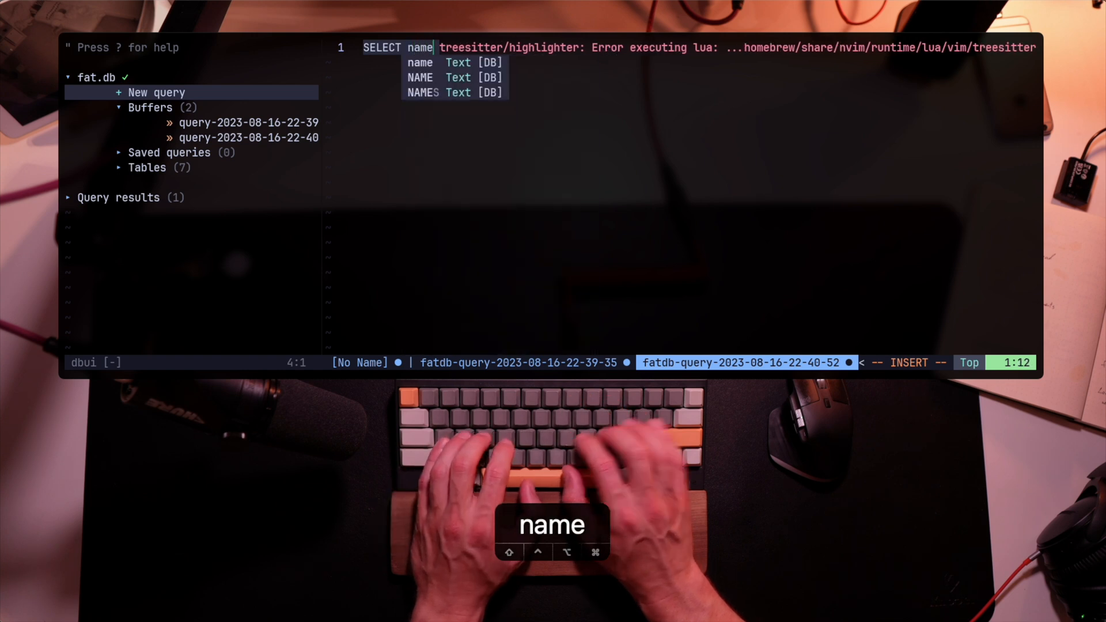
Write SELECT created_at from users using column completion and execute it against fat.db.
type("created_at fr")
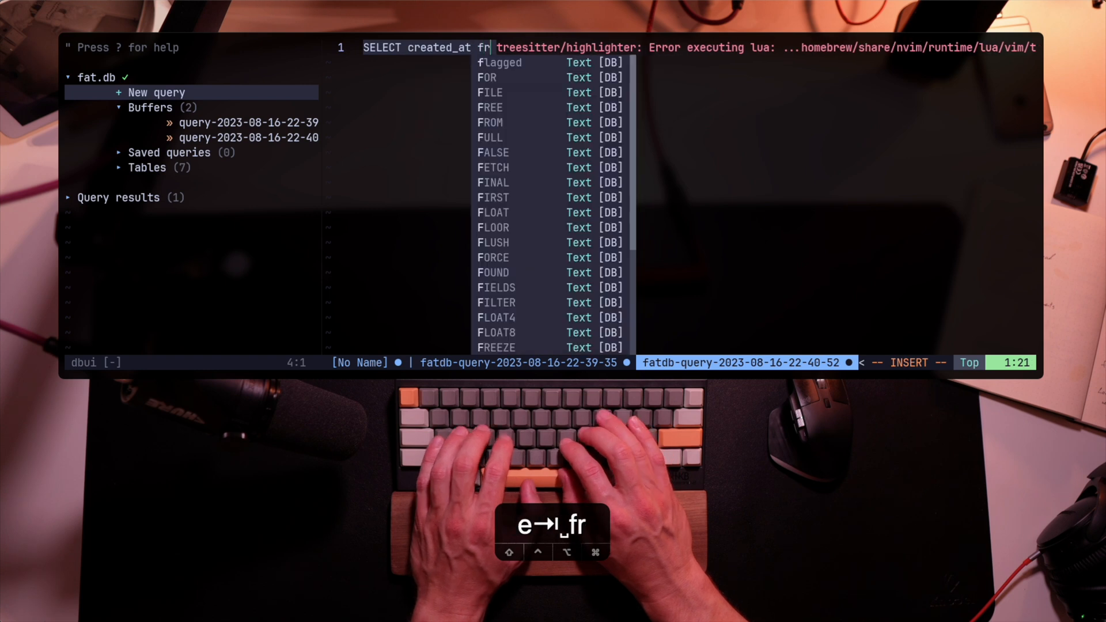
type("om users")
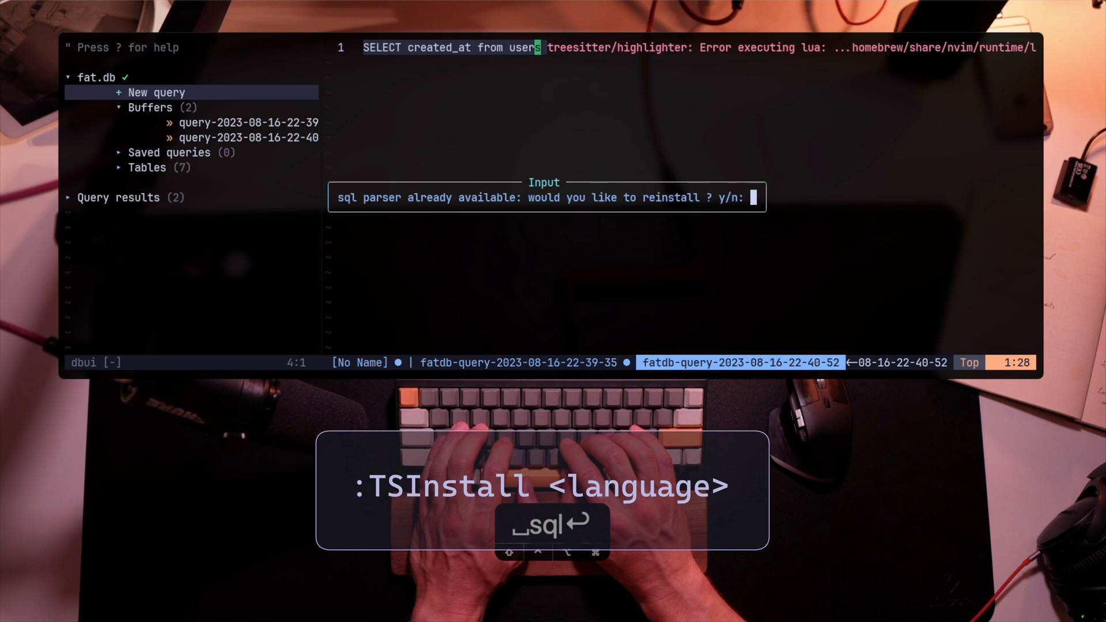
Confirm reinstalling the SQL treesitter parser with y.
type("y")
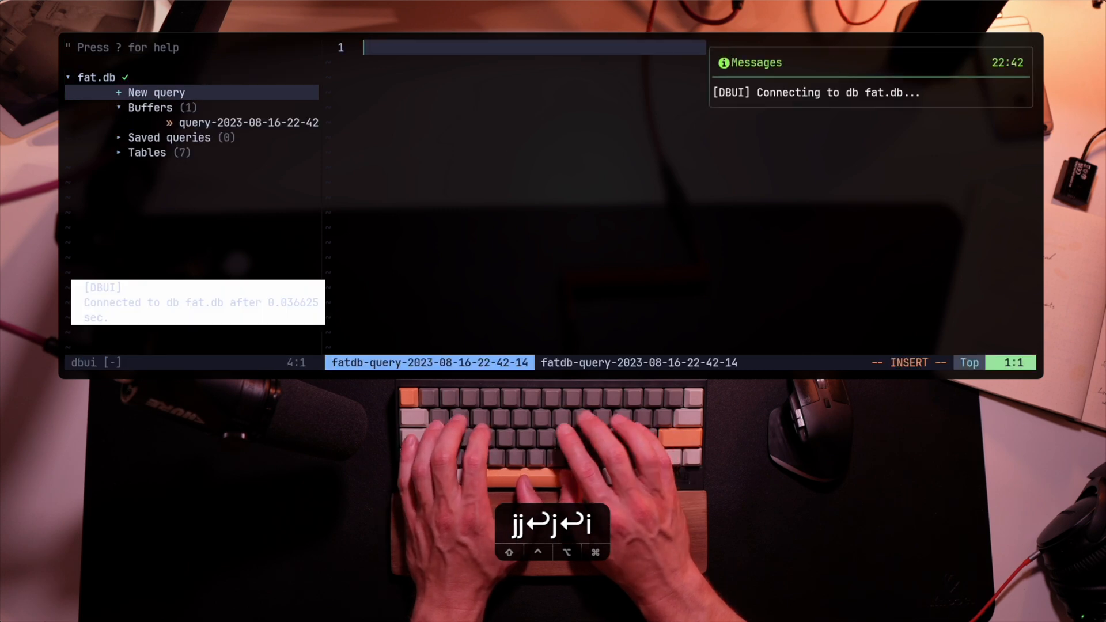
Compose select created_at, exploring users column suggestions such as is_a along the way.
type("select")
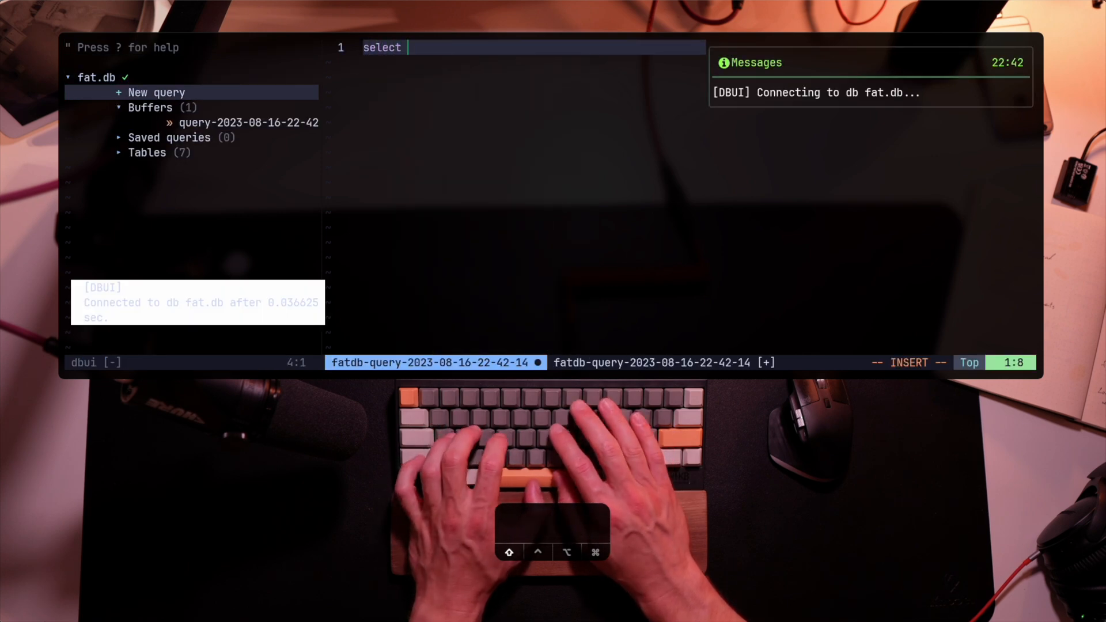
type("* from user")
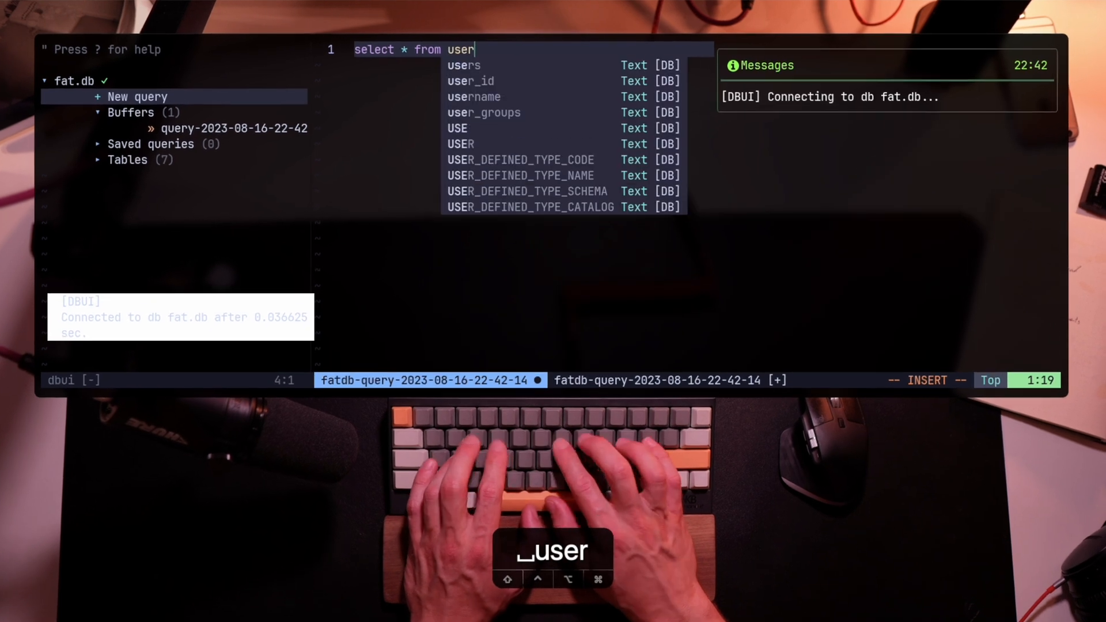
type("s.")
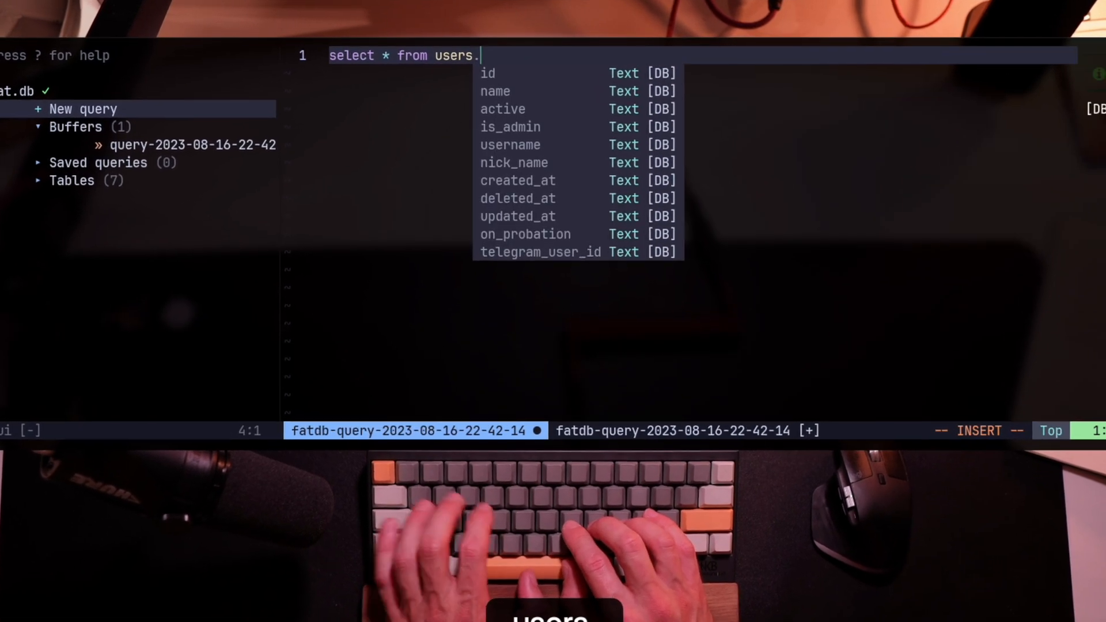
type("is_a")
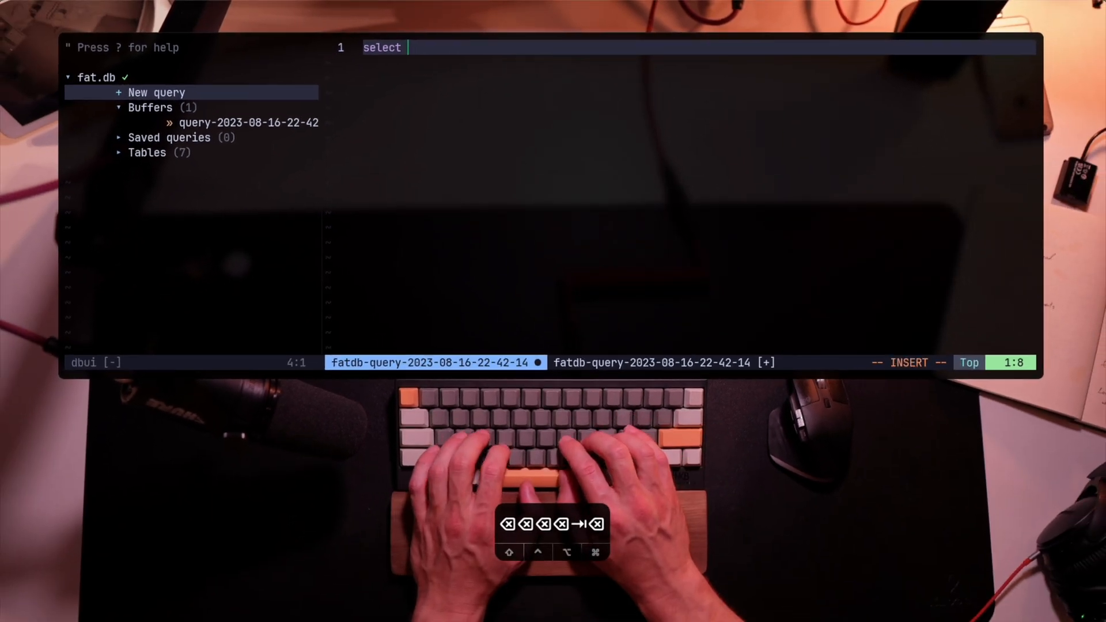
type("created_at")
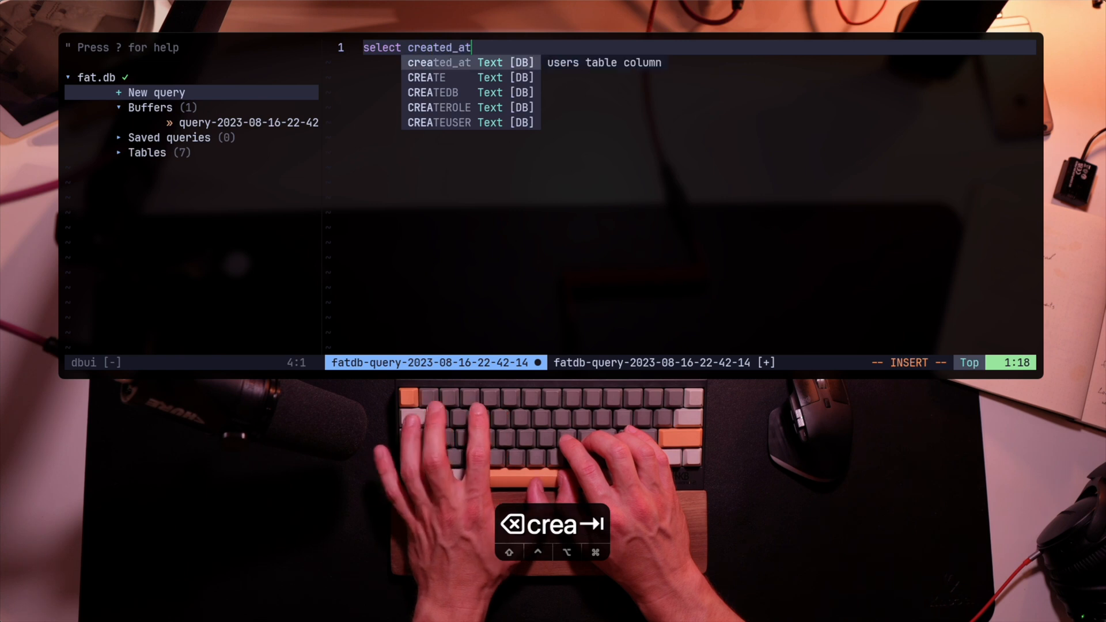
Finish the query as from workouts WHERE id=1, accepting the workouts table suggestion.
type("from work")
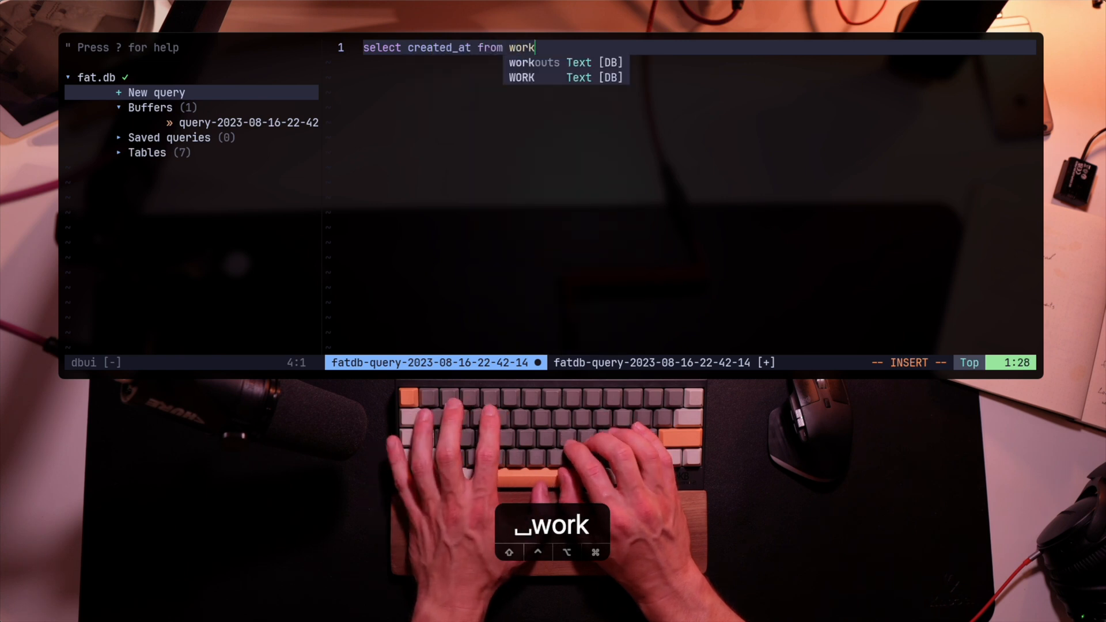
key("Tab")
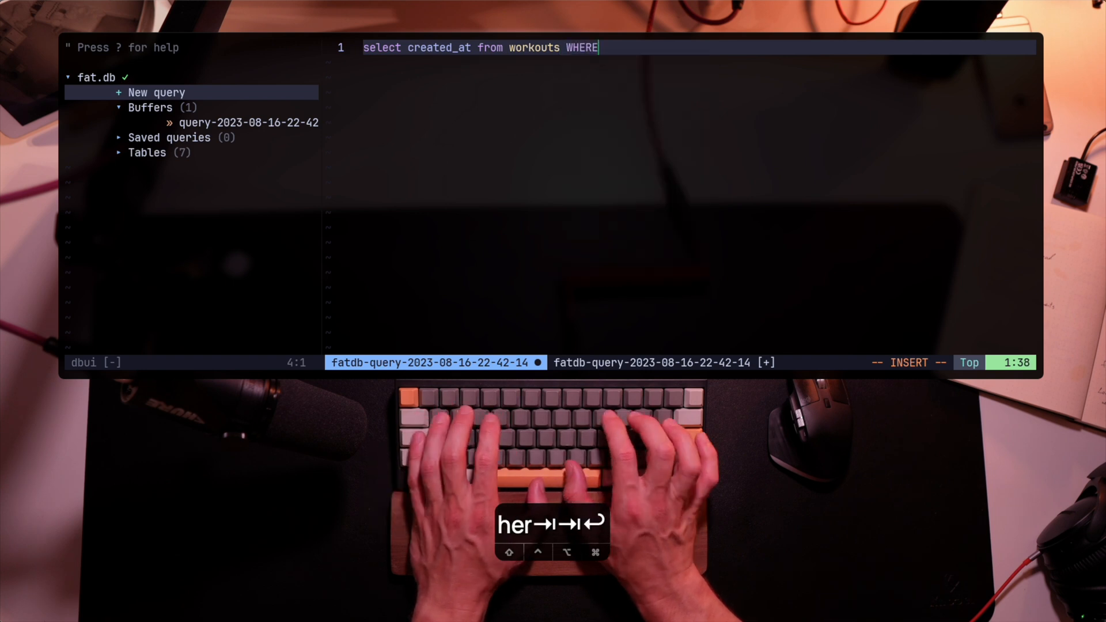
type("id=")
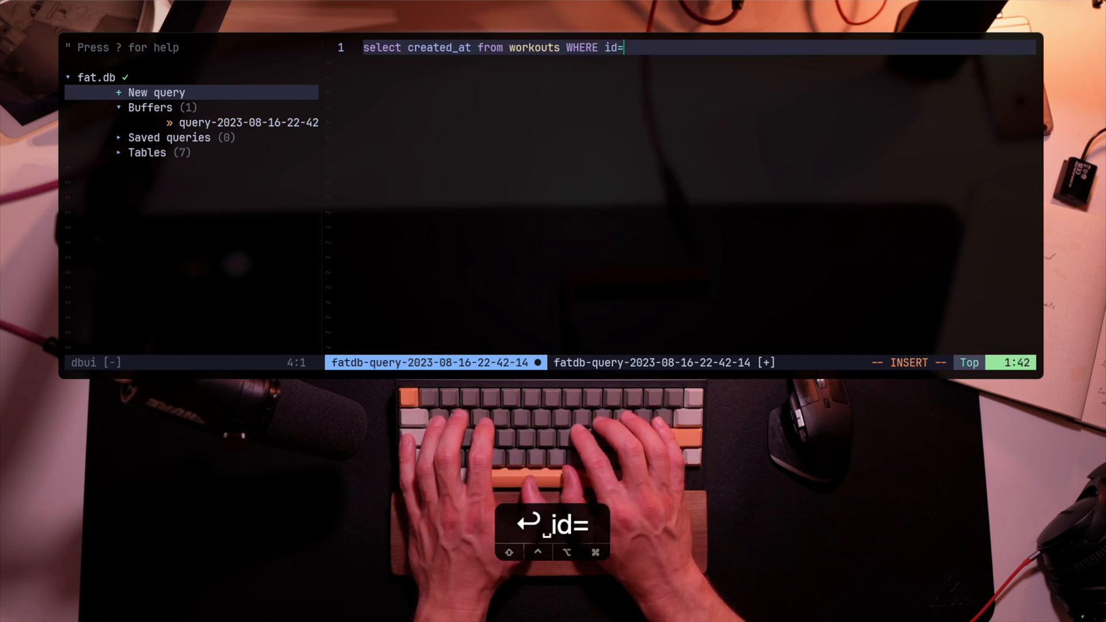
type("1")
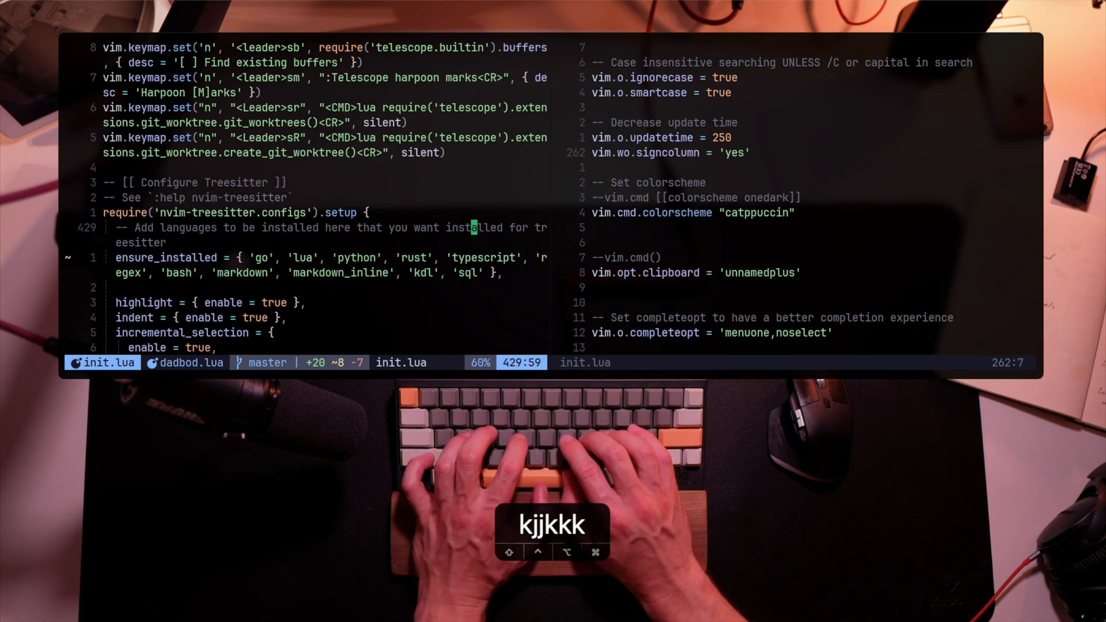
Step through init.lua's treesitter settings, then search config files for 'dad' to find dadbod.lua.
key("j")
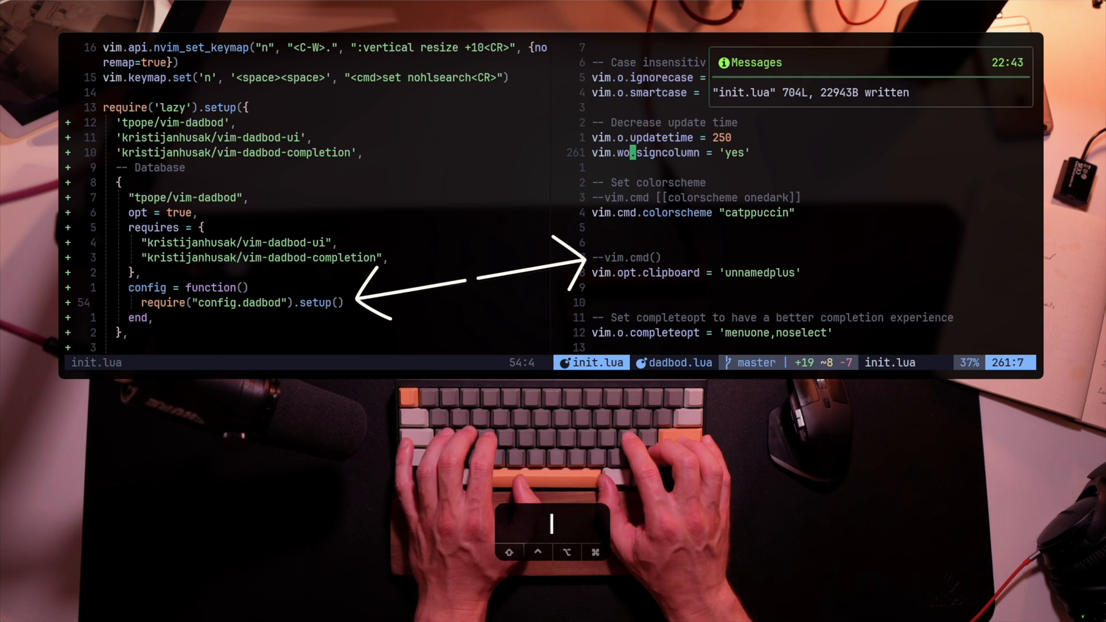
type("dad")
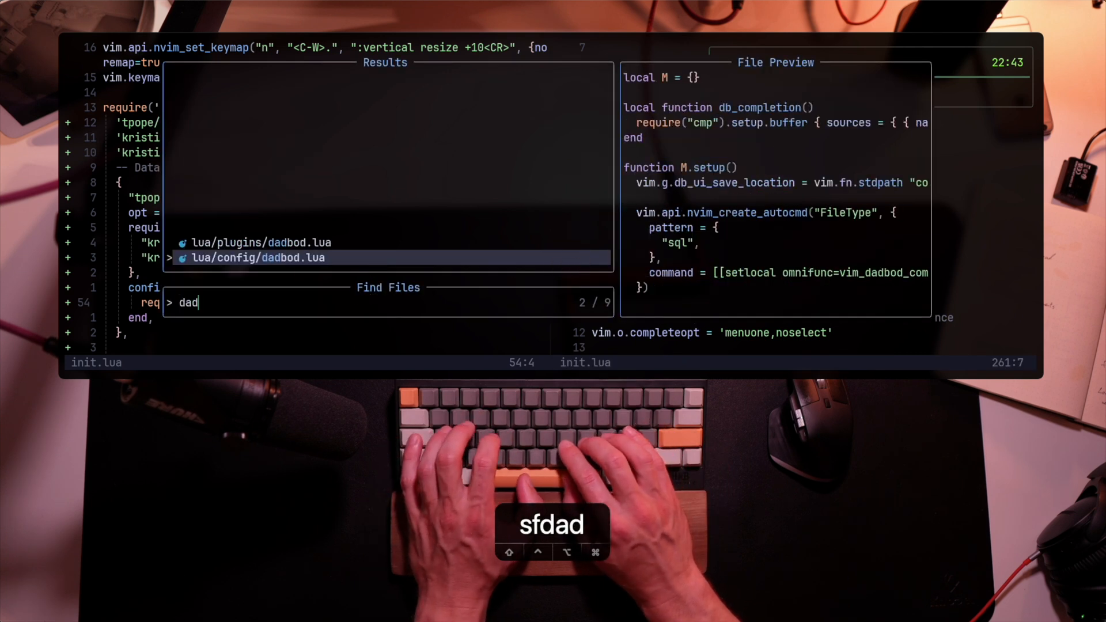